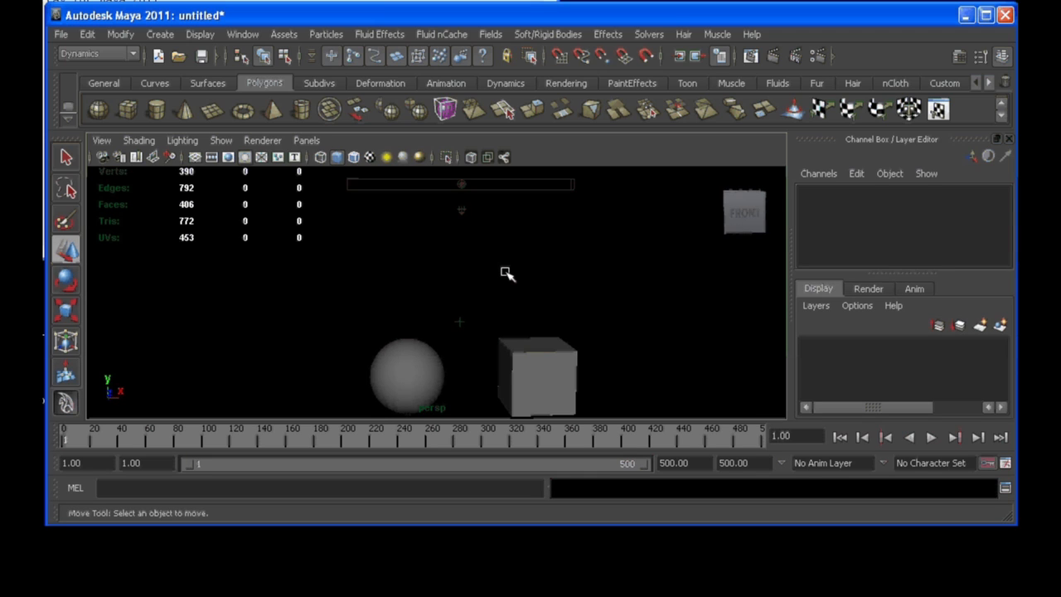
{"action": "mouse_move", "coordinate": [477, 261]}
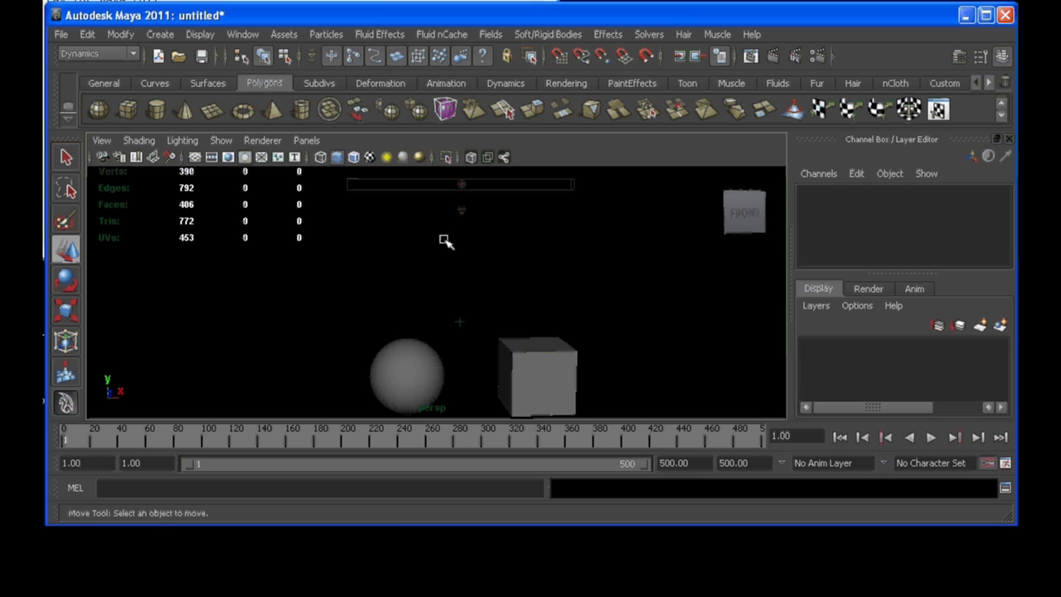
{"action": "mouse_move", "coordinate": [473, 360]}
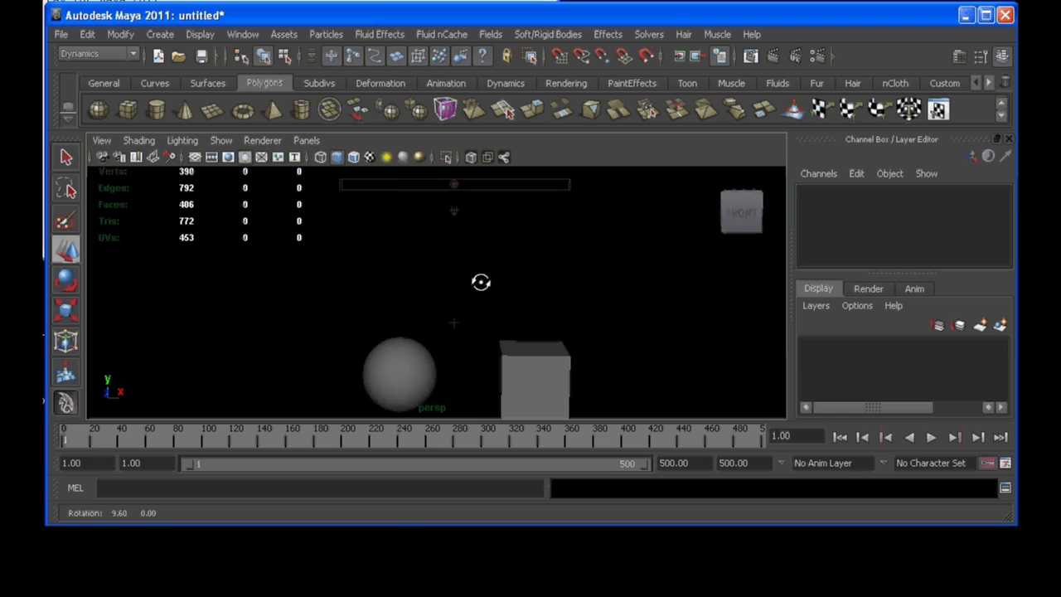
Pan the perspective view over the sphere and cube, then select pSphere1.
{"action": "left_click_drag", "start_coordinate": [480, 282], "coordinate": [508, 261]}
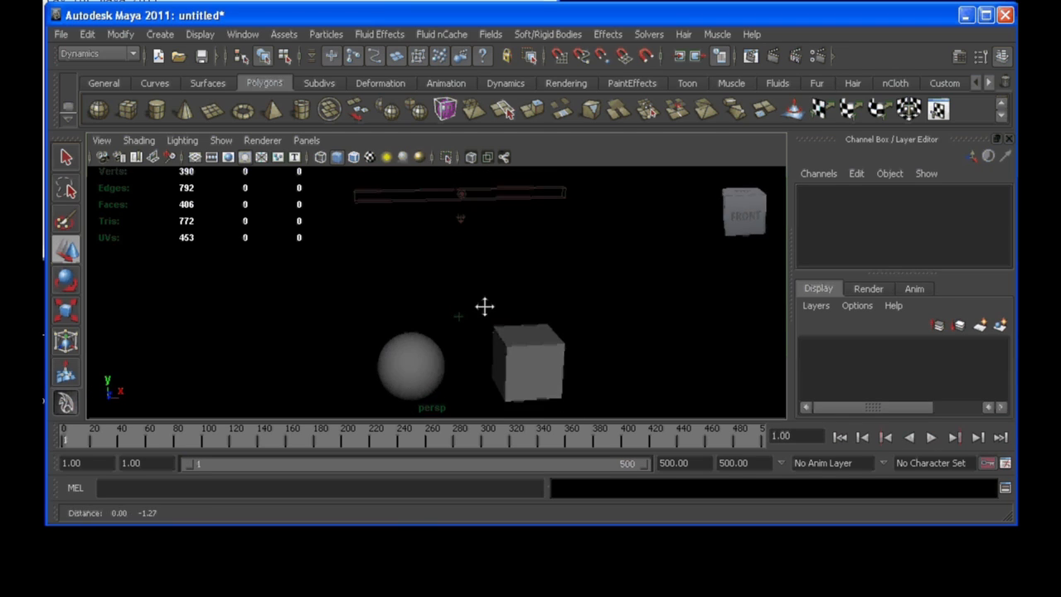
{"action": "left_click", "coordinate": [410, 365]}
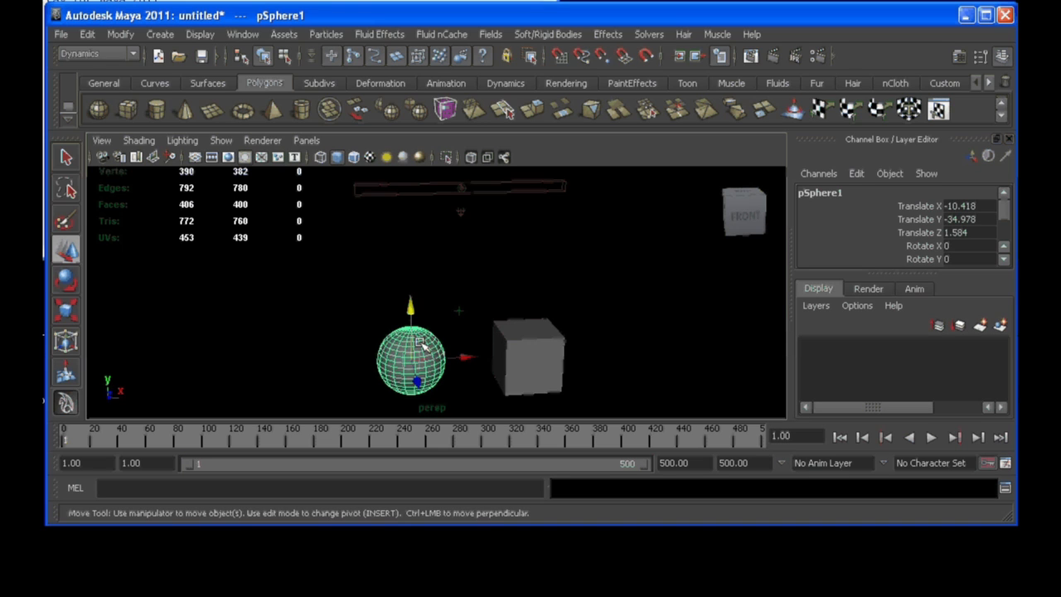
{"action": "mouse_move", "coordinate": [424, 318]}
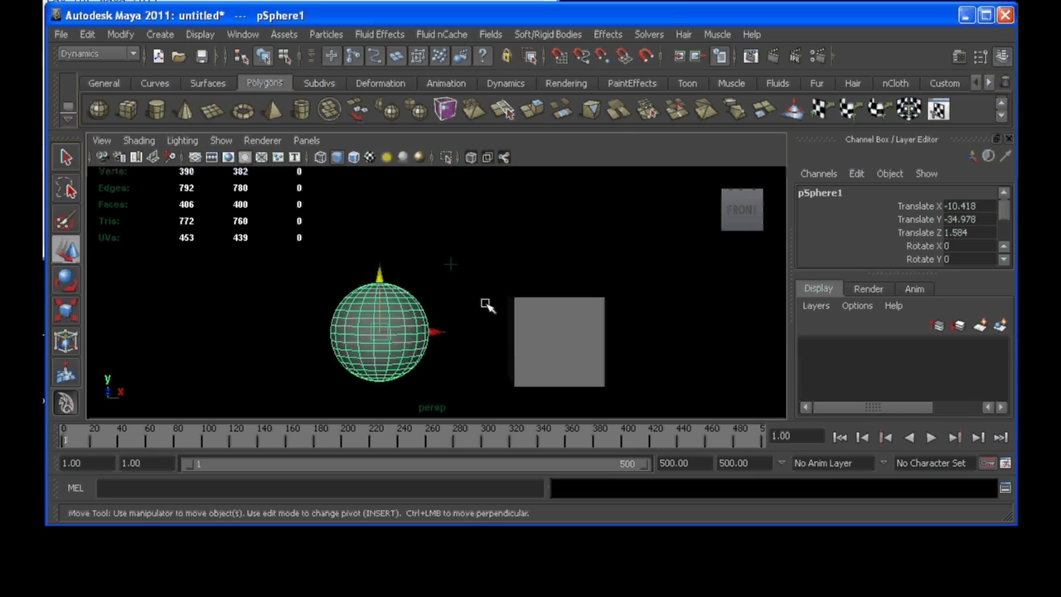
{"action": "mouse_move", "coordinate": [424, 242]}
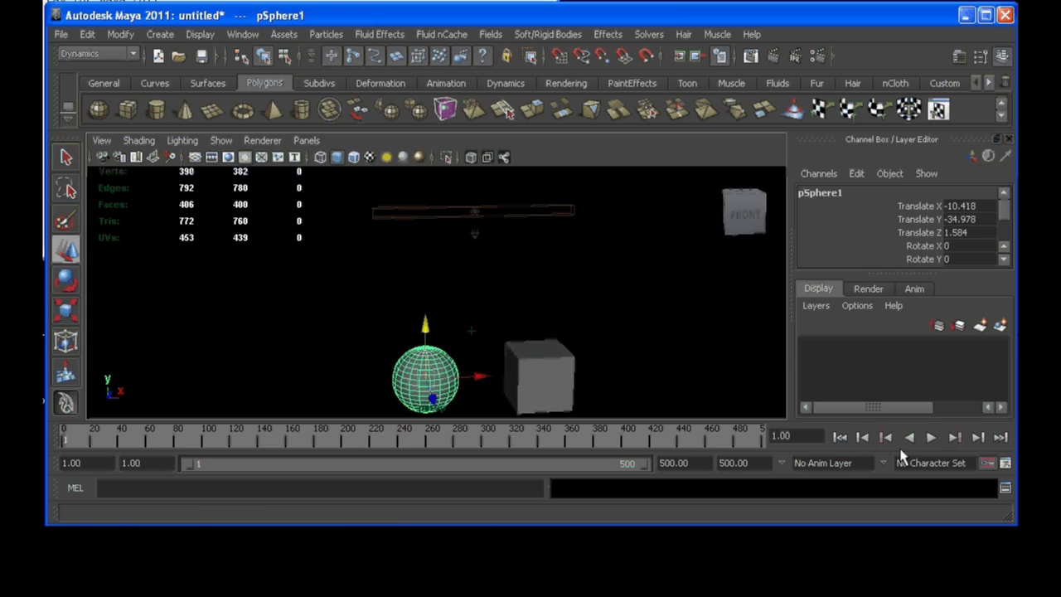
{"action": "left_click", "coordinate": [931, 437]}
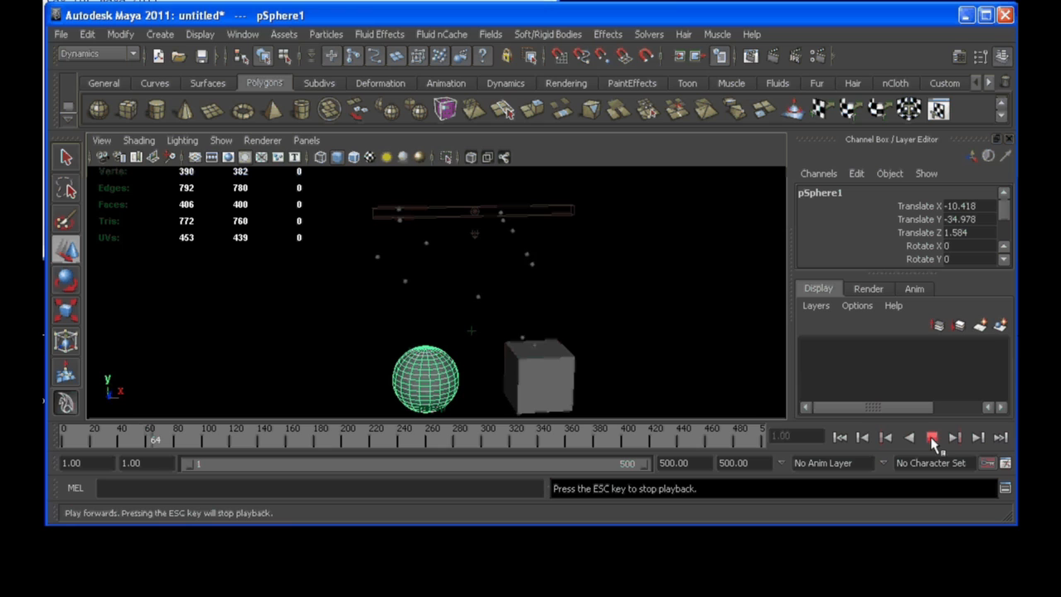
{"action": "left_click", "coordinate": [839, 437]}
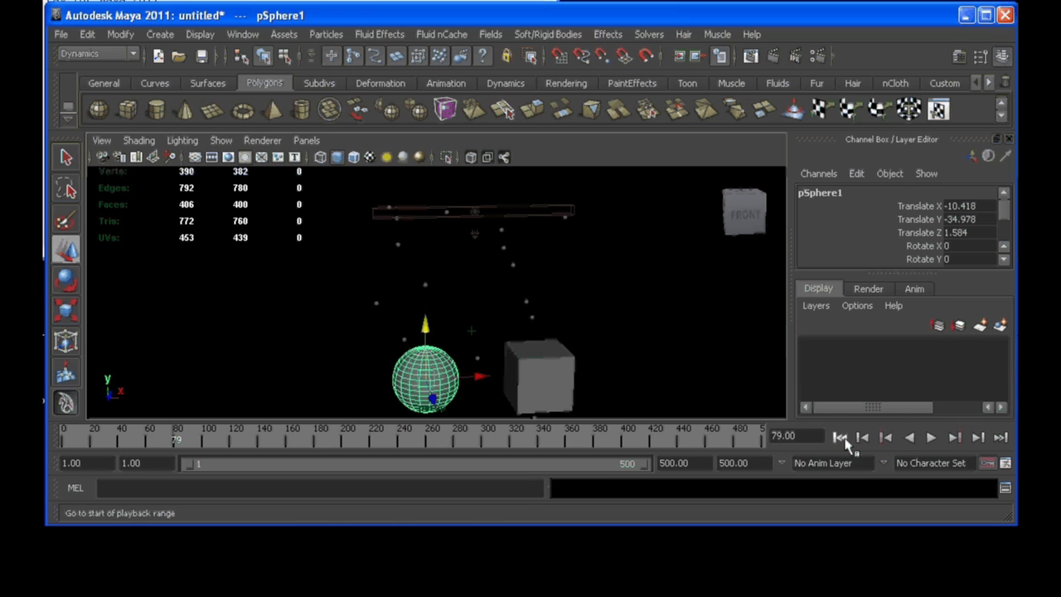
{"action": "left_click", "coordinate": [839, 437]}
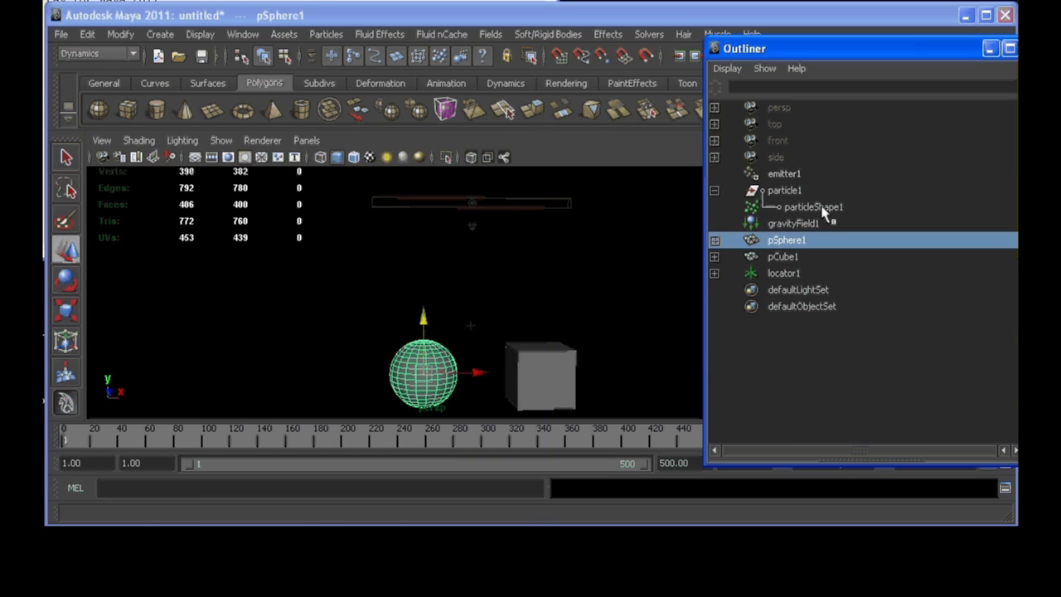
Select particle1 with pSphere1, apply Particles > Make Collide, and rewind to the first frame.
{"action": "left_click", "coordinate": [784, 190]}
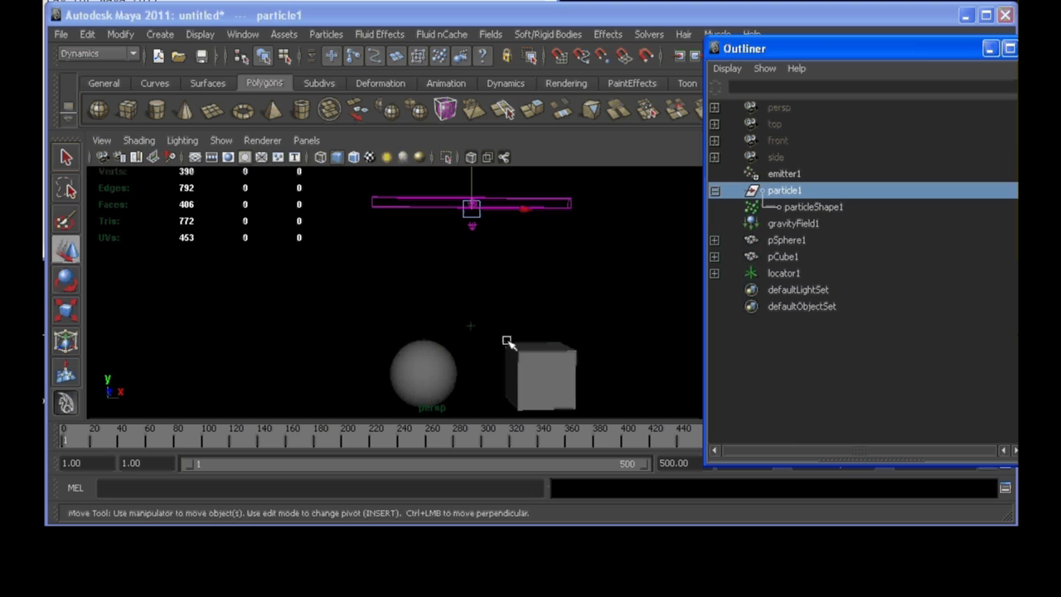
{"action": "left_click", "coordinate": [422, 373]}
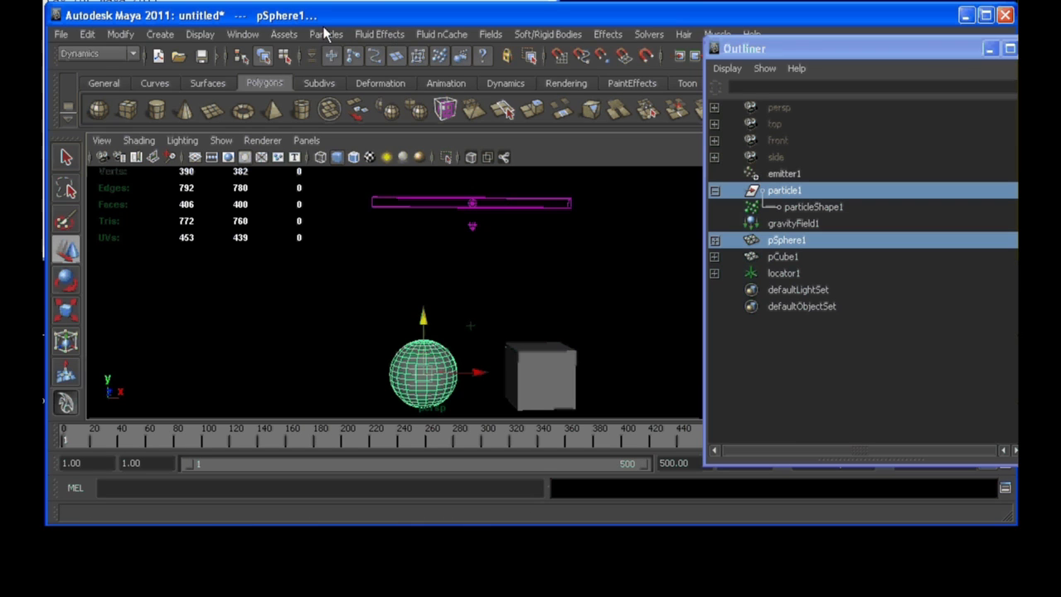
{"action": "left_click", "coordinate": [324, 34]}
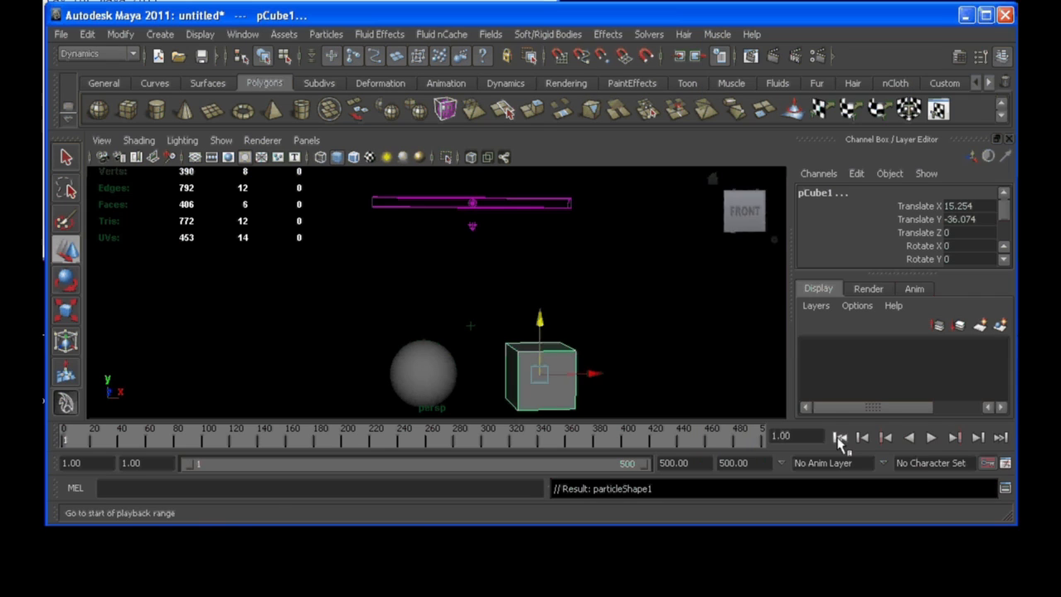
{"action": "left_click", "coordinate": [930, 437]}
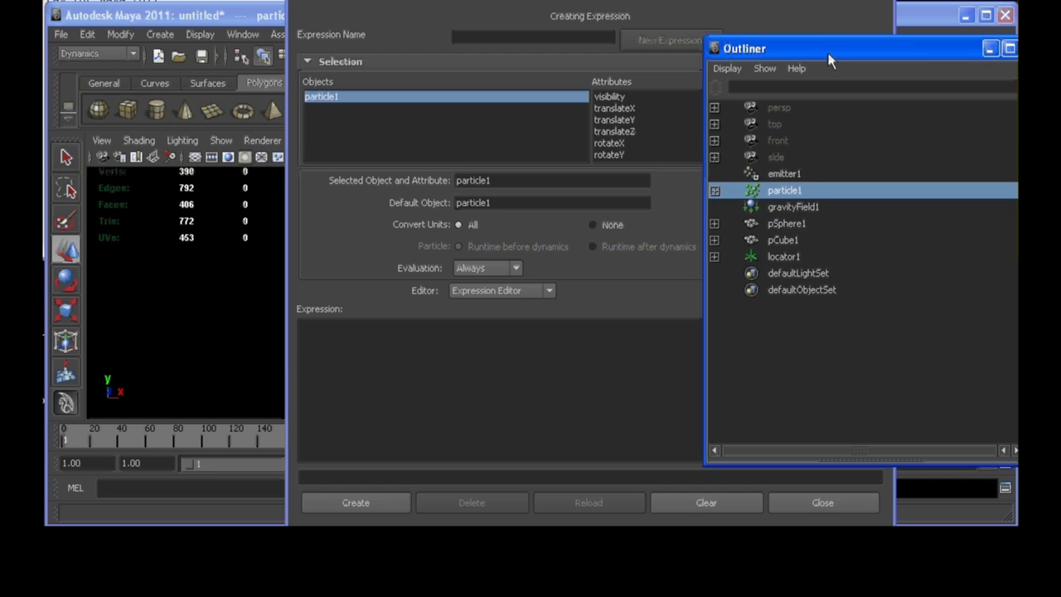
Arrange particle1's Attribute Editor beside the Outliner.
{"action": "left_click_drag", "start_coordinate": [833, 60], "coordinate": [539, 88]}
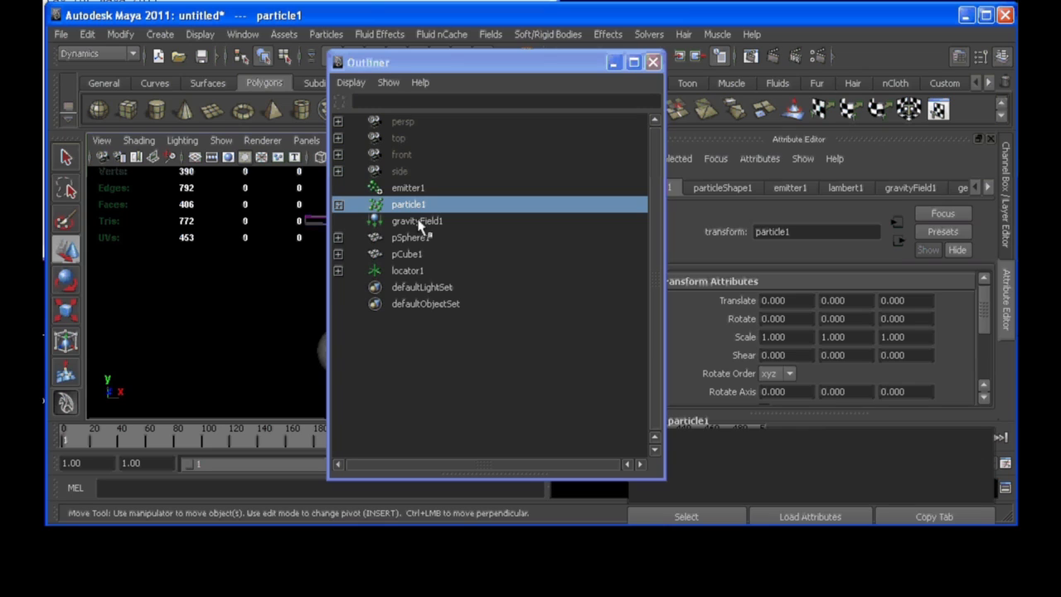
Select particleShape1 under particle1 and add the collisionGeometryIndex attribute from the Particle tab.
{"action": "left_click", "coordinate": [338, 204]}
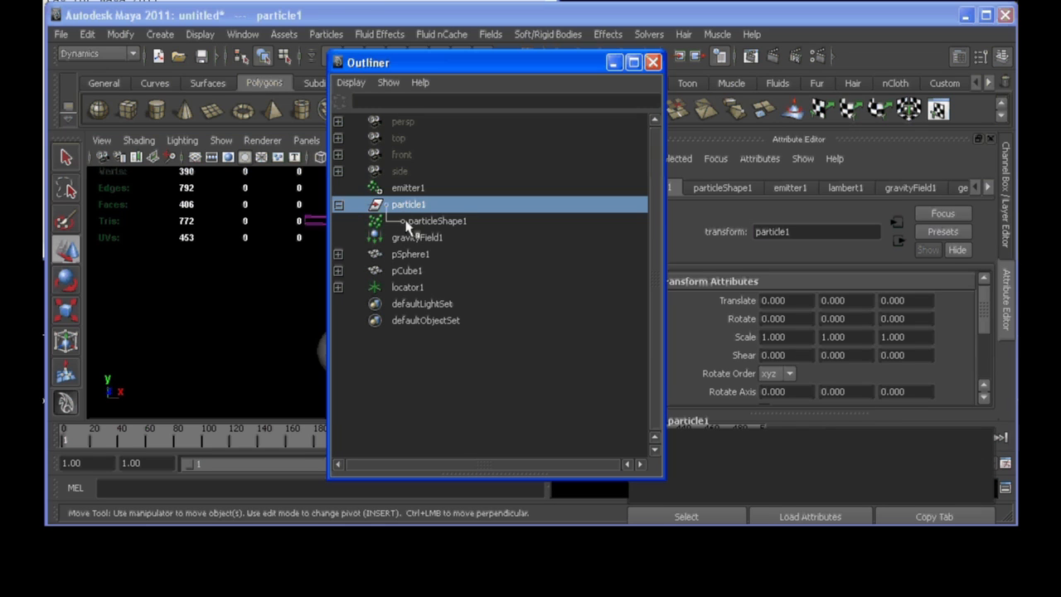
{"action": "left_click", "coordinate": [436, 220]}
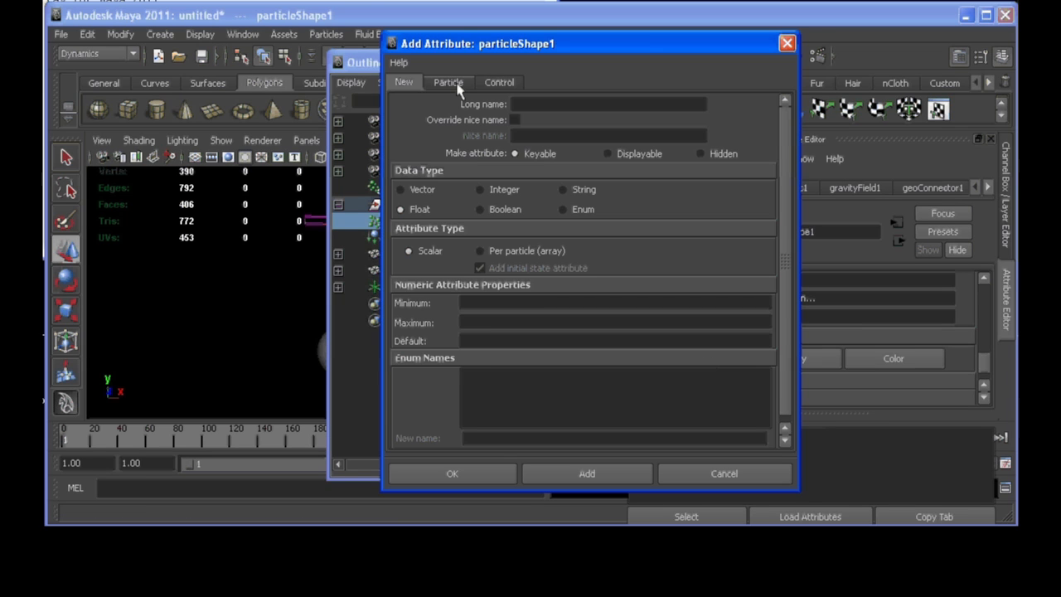
{"action": "left_click", "coordinate": [447, 81]}
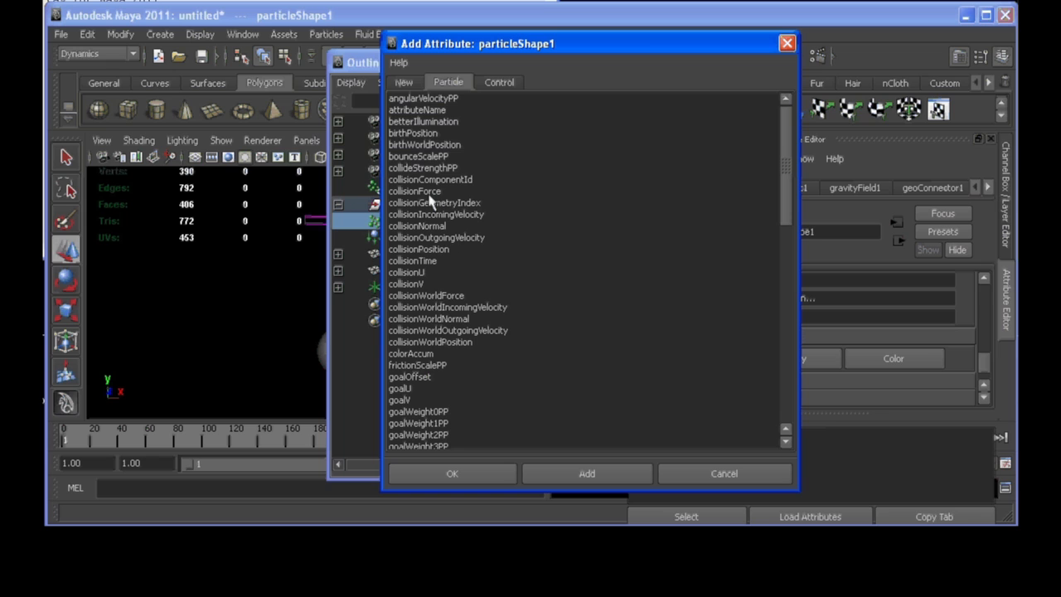
{"action": "left_click", "coordinate": [434, 202]}
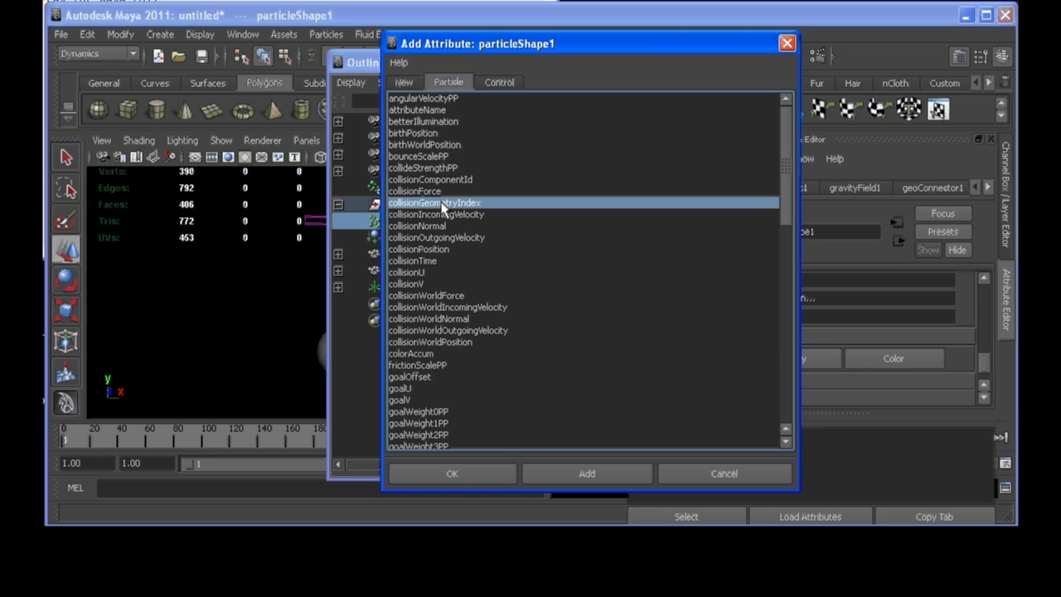
{"action": "left_click", "coordinate": [452, 473]}
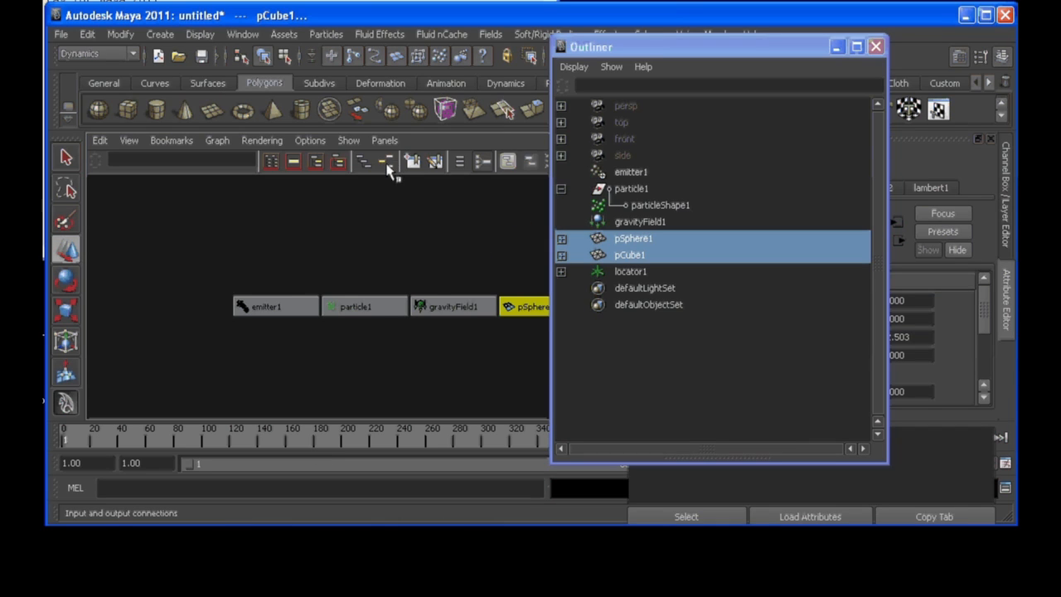
{"action": "mouse_move", "coordinate": [385, 168]}
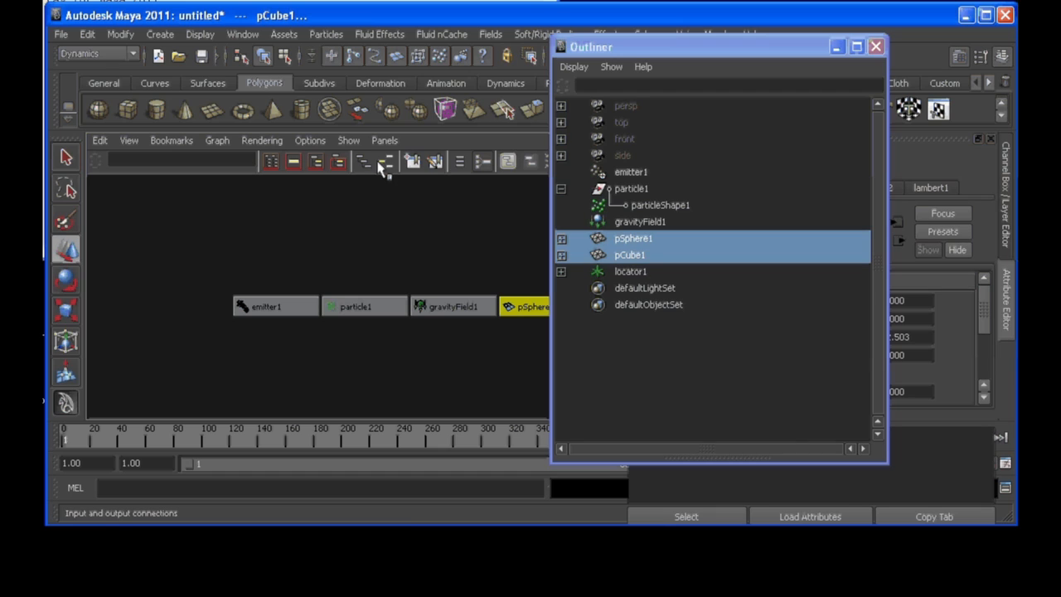
{"action": "mouse_move", "coordinate": [385, 161]}
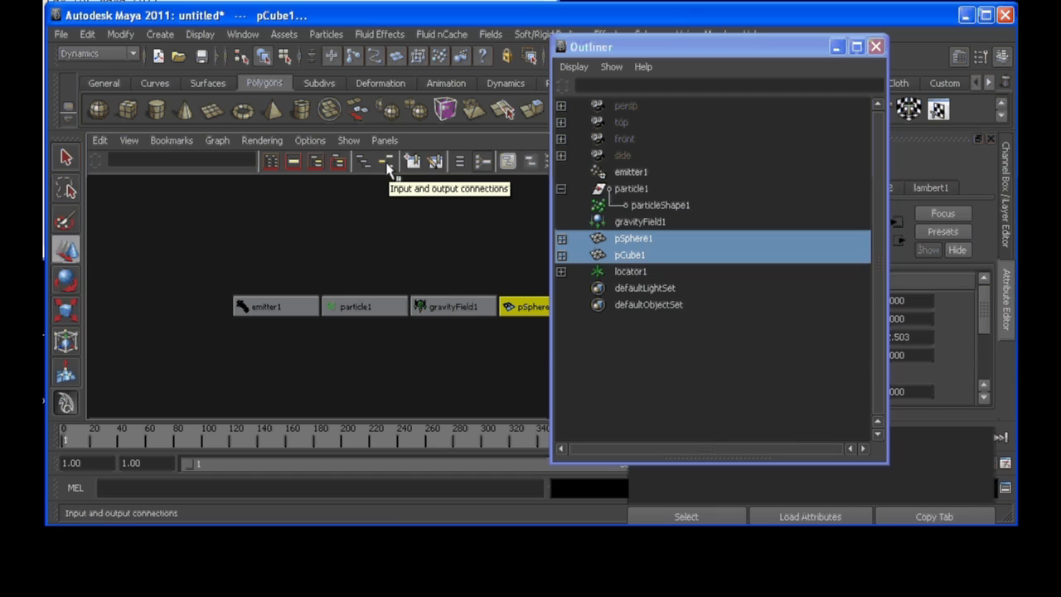
Graph the sphere's and cube's input and output connections in the Hypergraph and switch its layout.
{"action": "left_click", "coordinate": [385, 161]}
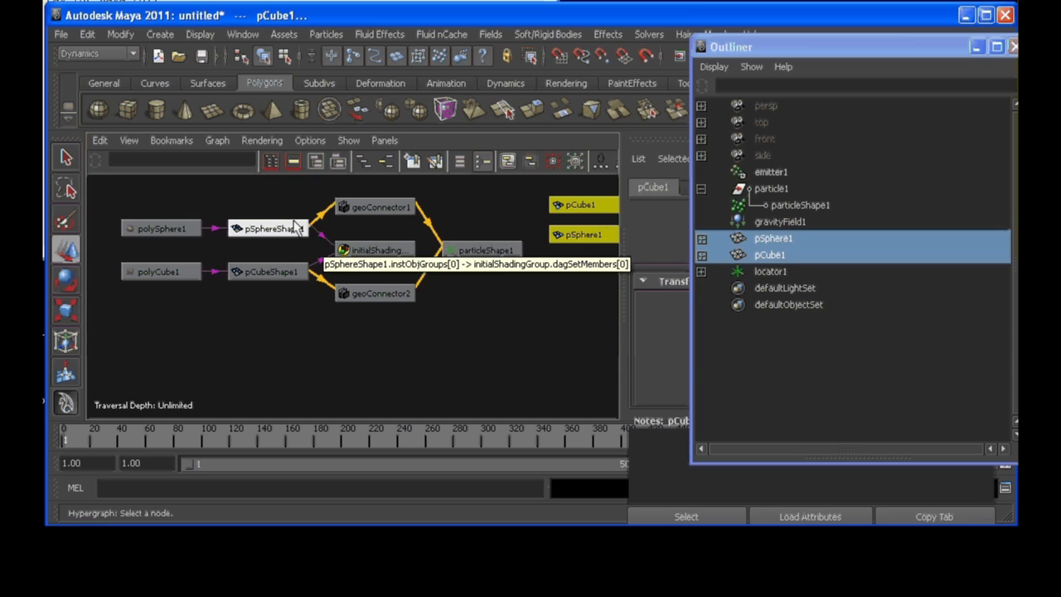
{"action": "mouse_move", "coordinate": [507, 356]}
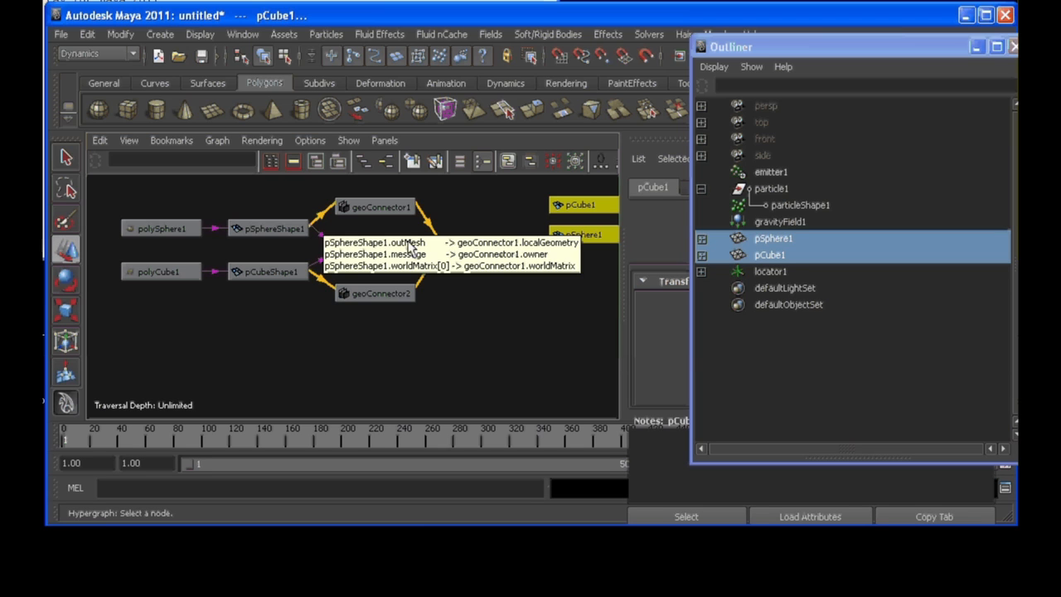
{"action": "left_click", "coordinate": [458, 161]}
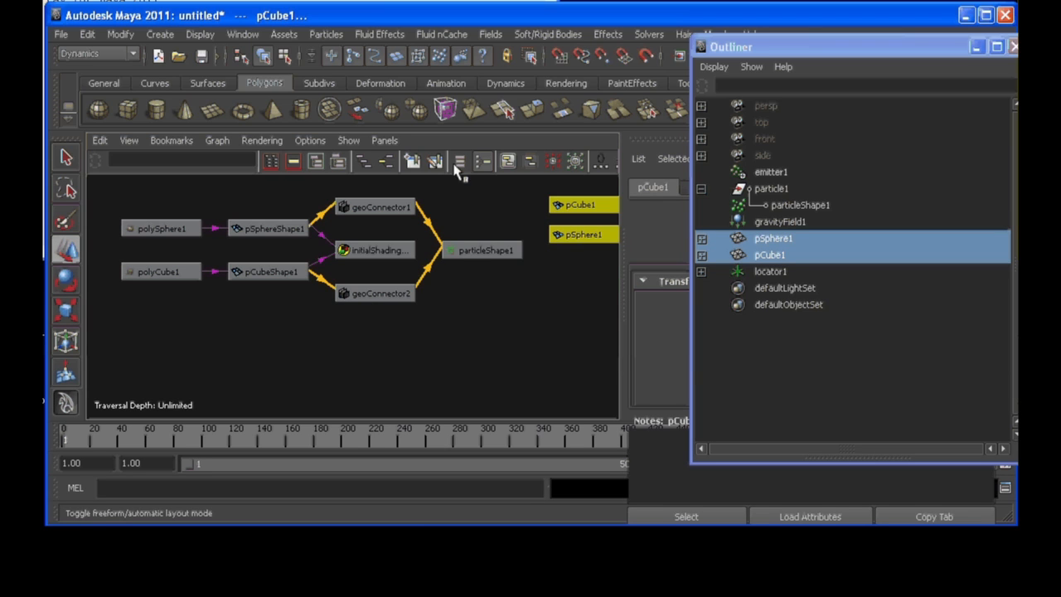
{"action": "mouse_move", "coordinate": [418, 224]}
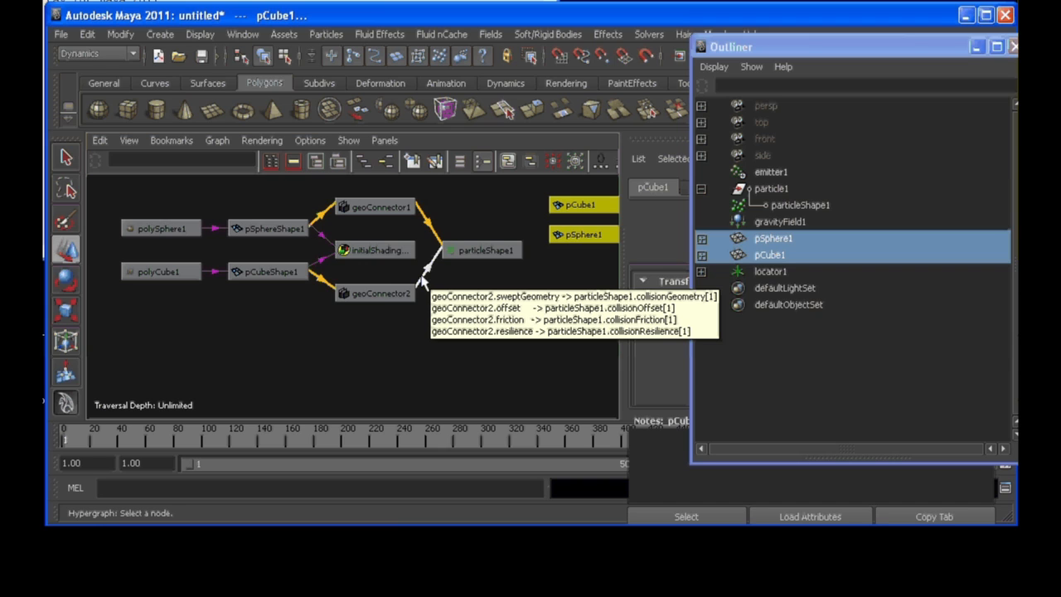
{"action": "mouse_move", "coordinate": [423, 273]}
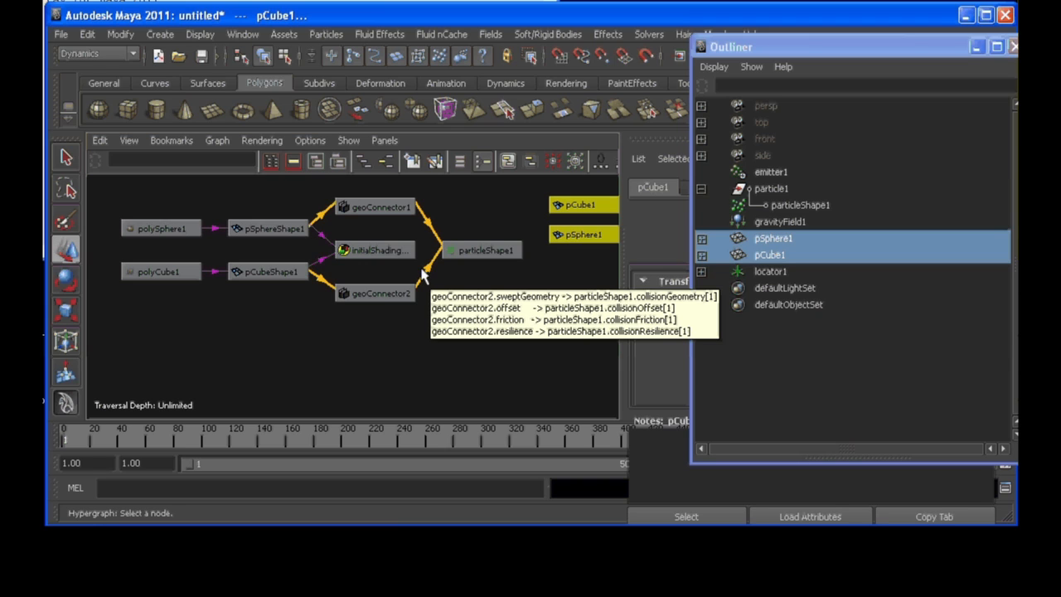
{"action": "mouse_move", "coordinate": [423, 257]}
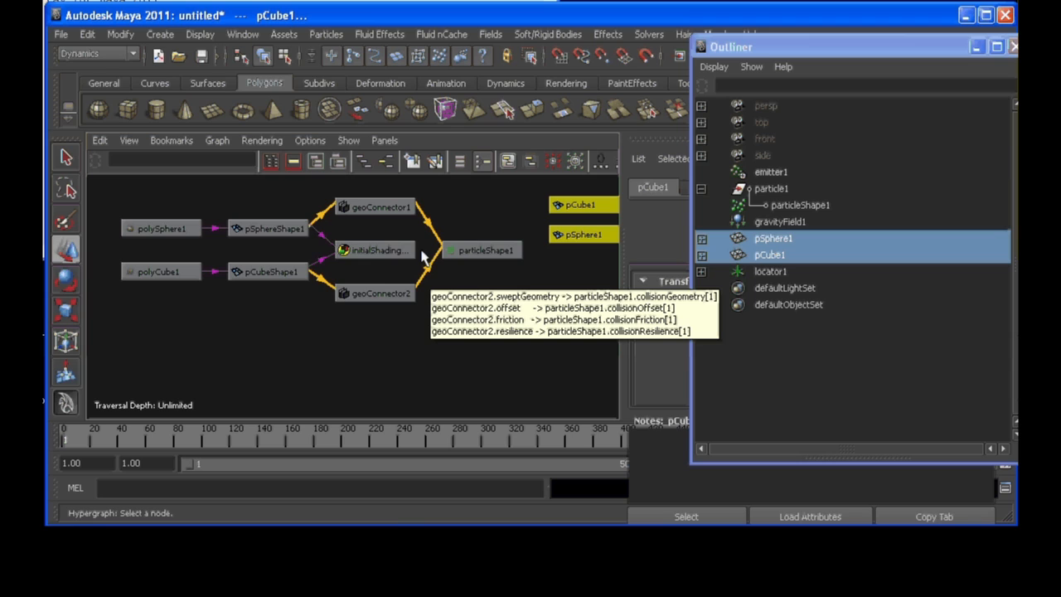
{"action": "mouse_move", "coordinate": [423, 240]}
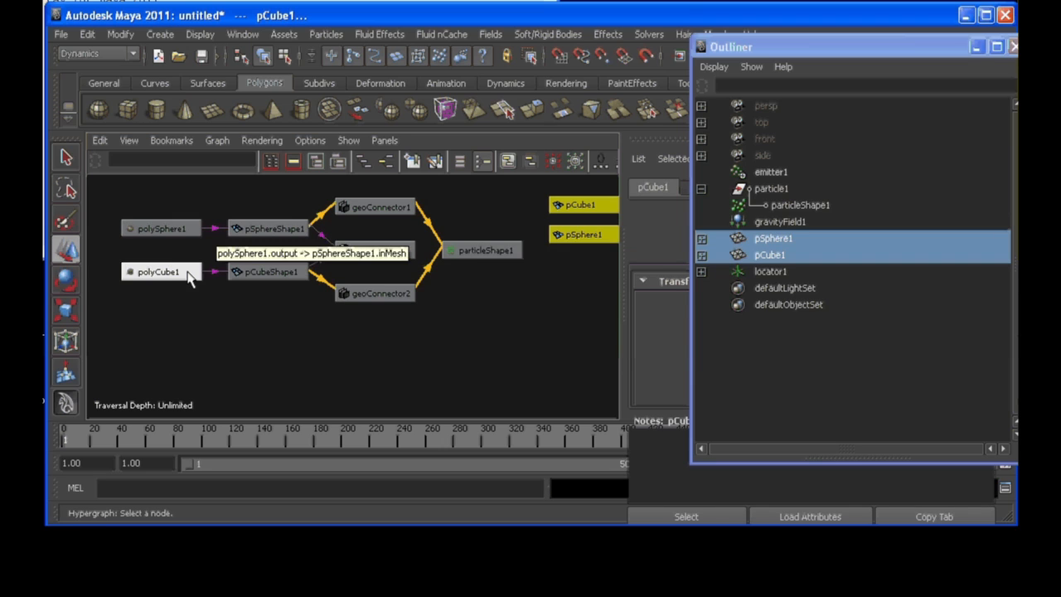
{"action": "mouse_move", "coordinate": [427, 270]}
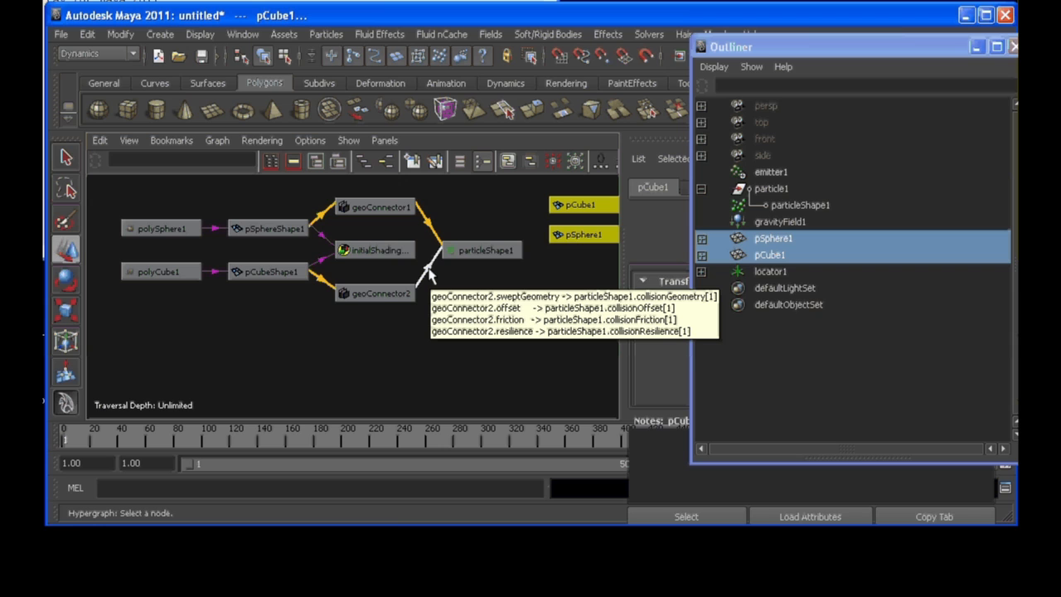
{"action": "mouse_move", "coordinate": [556, 257]}
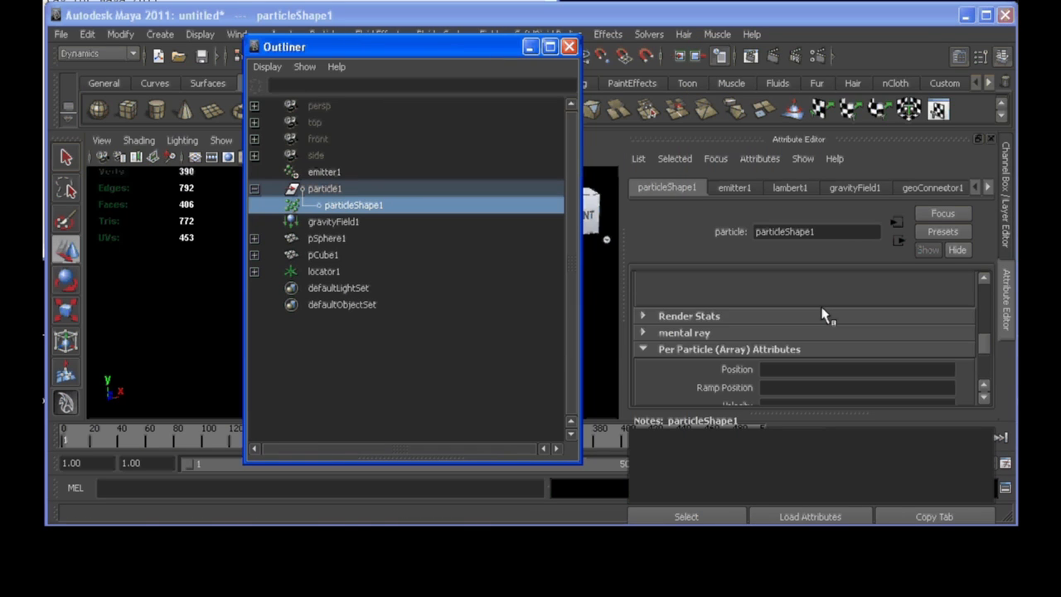
Scroll particleShape1's Attribute Editor down to Per Particle (Array) Attributes.
{"action": "scroll", "scroll_direction": "down", "scroll_amount": 3}
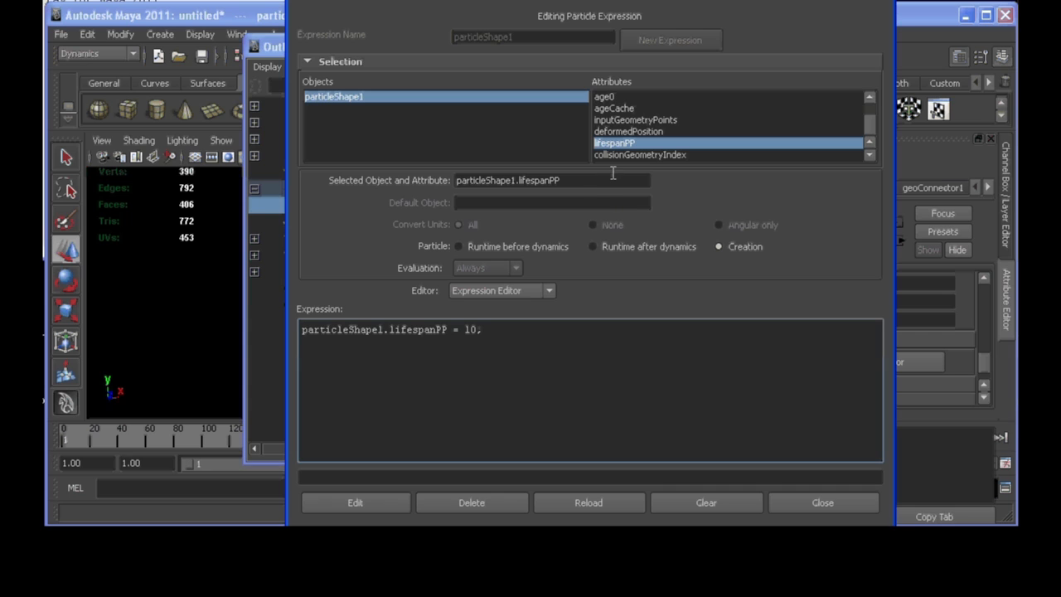
Switch the lifespanPP expression type to Runtime before dynamics.
{"action": "left_click", "coordinate": [459, 246]}
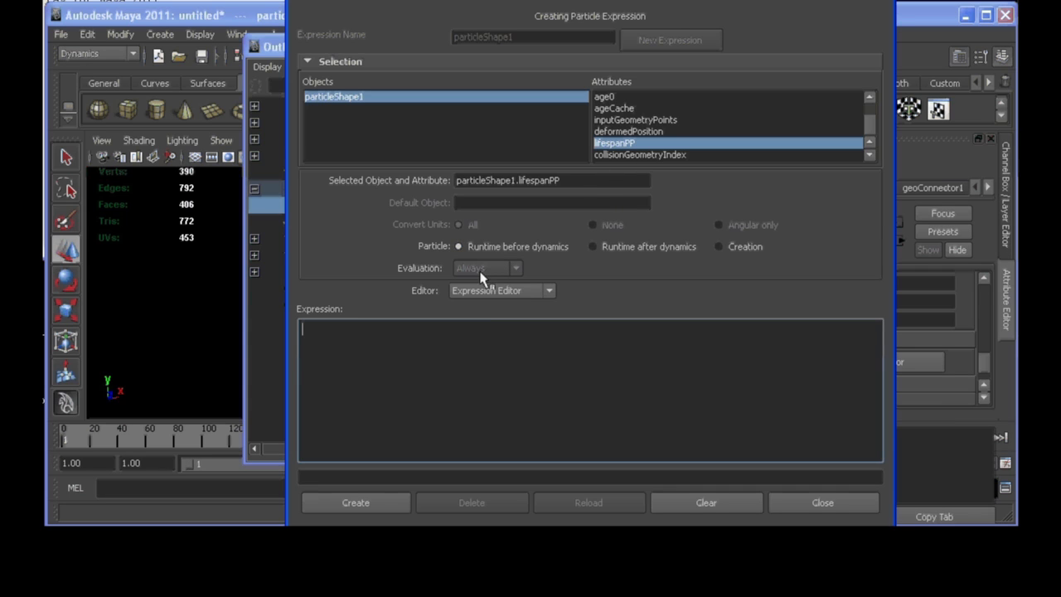
{"action": "mouse_move", "coordinate": [463, 73]}
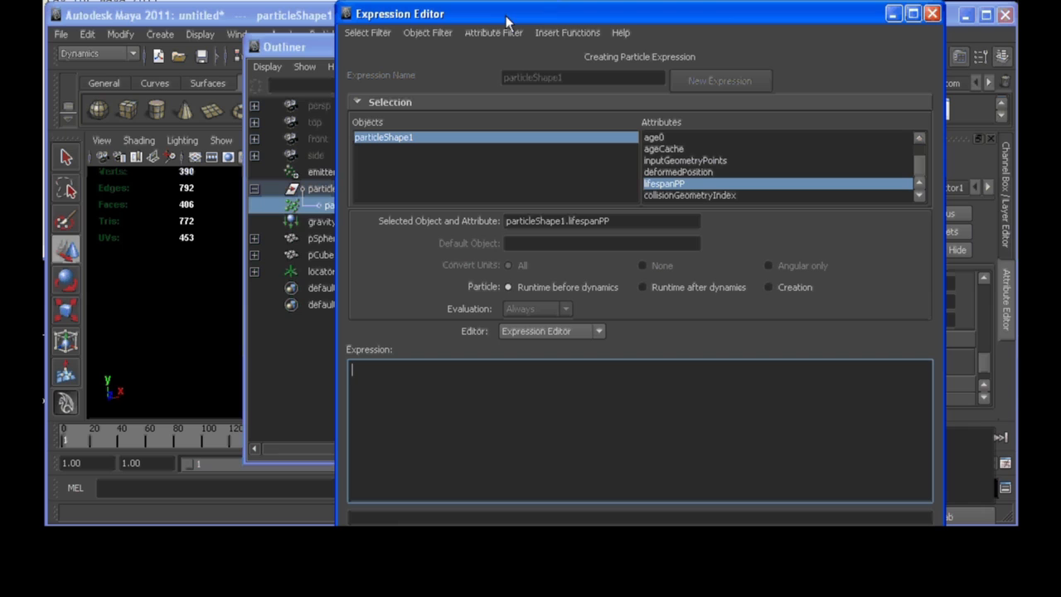
Enter the expression if (collisionGeometryIndex == 1){ lifespanPP=0; }.
{"action": "type", "text": "i"}
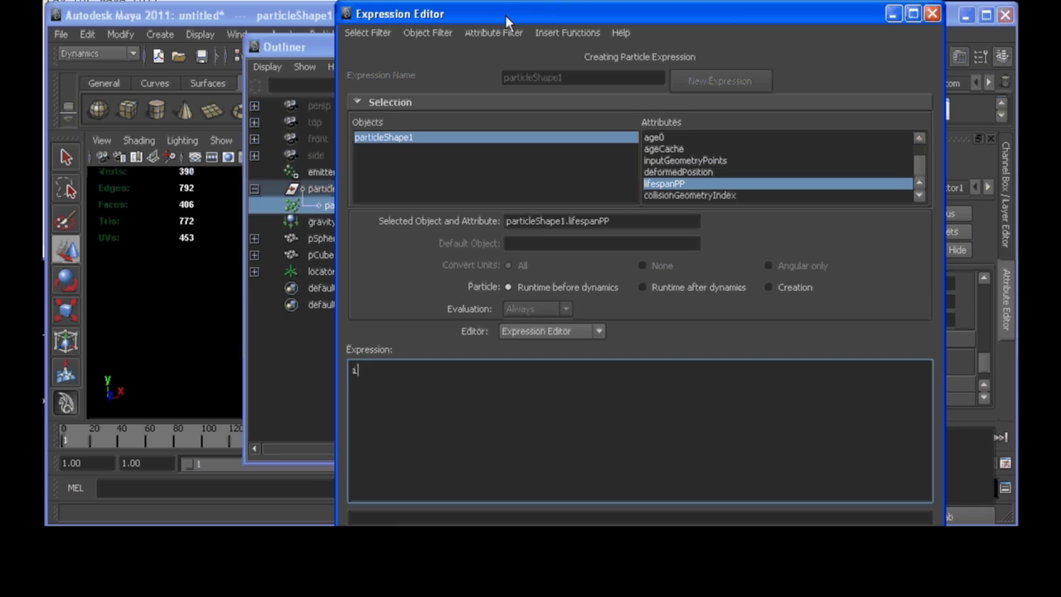
{"action": "type", "text": "f ("}
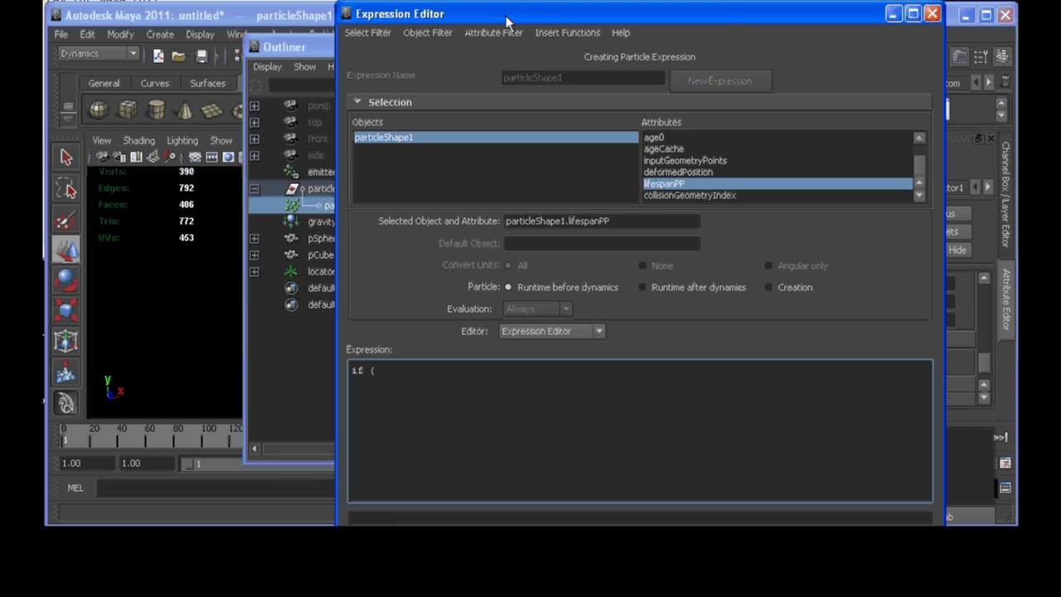
{"action": "mouse_move", "coordinate": [725, 248]}
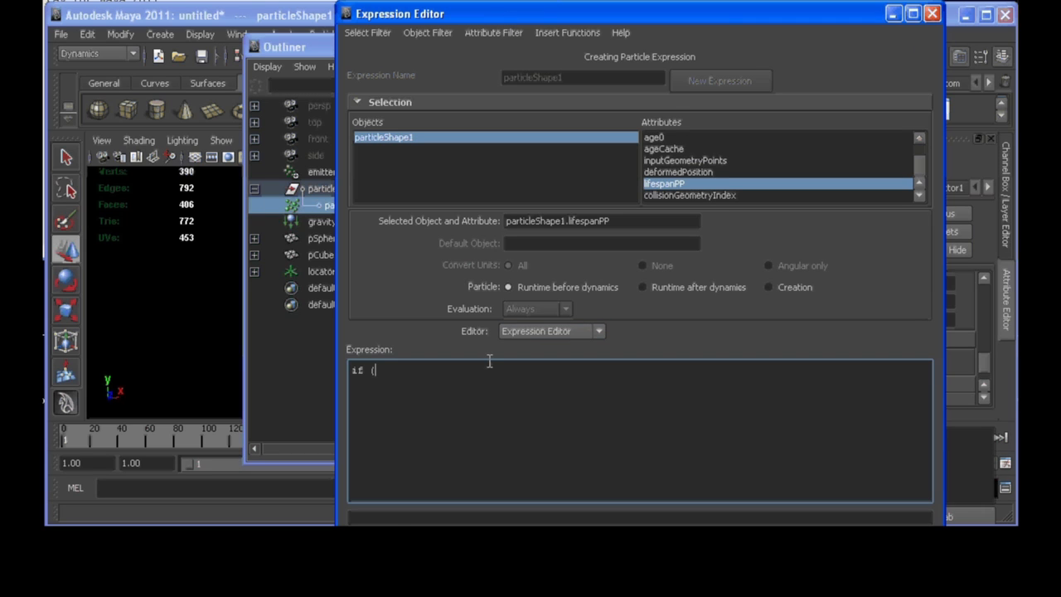
{"action": "type", "text": "collisio"}
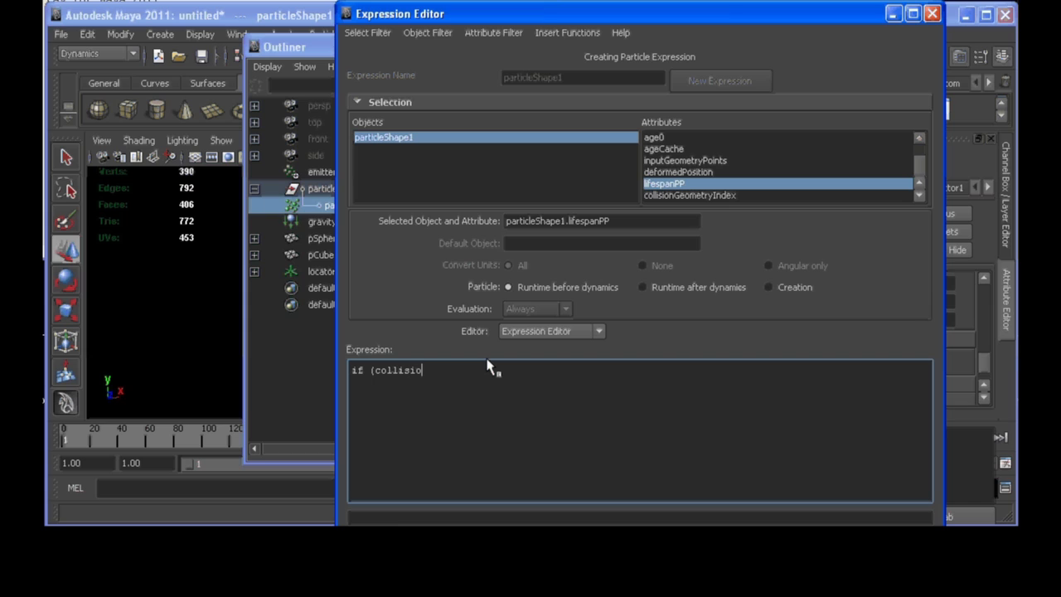
{"action": "type", "text": "nGeometryIn"}
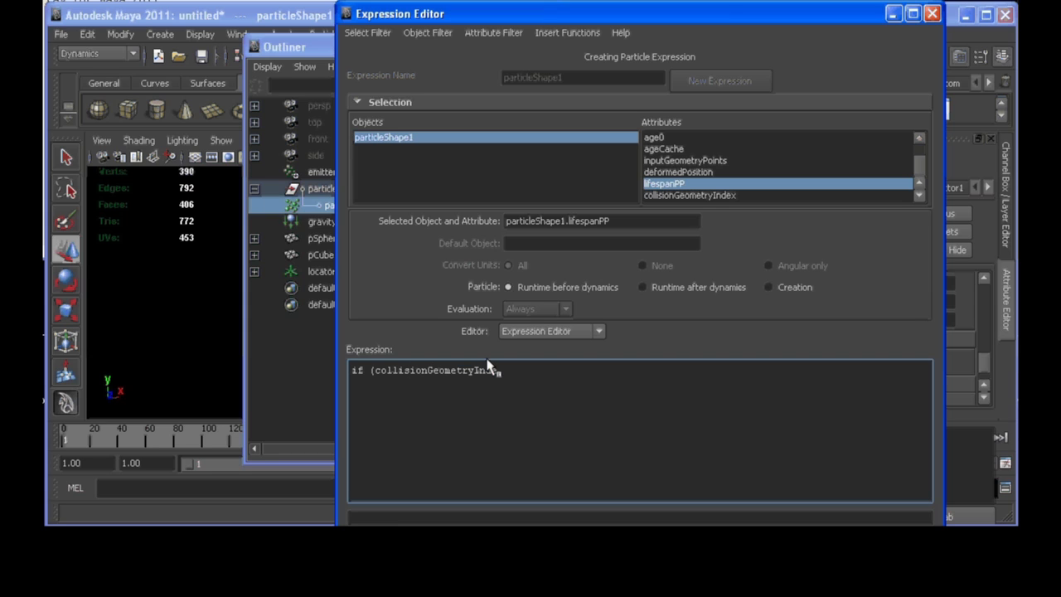
{"action": "type", "text": "++"}
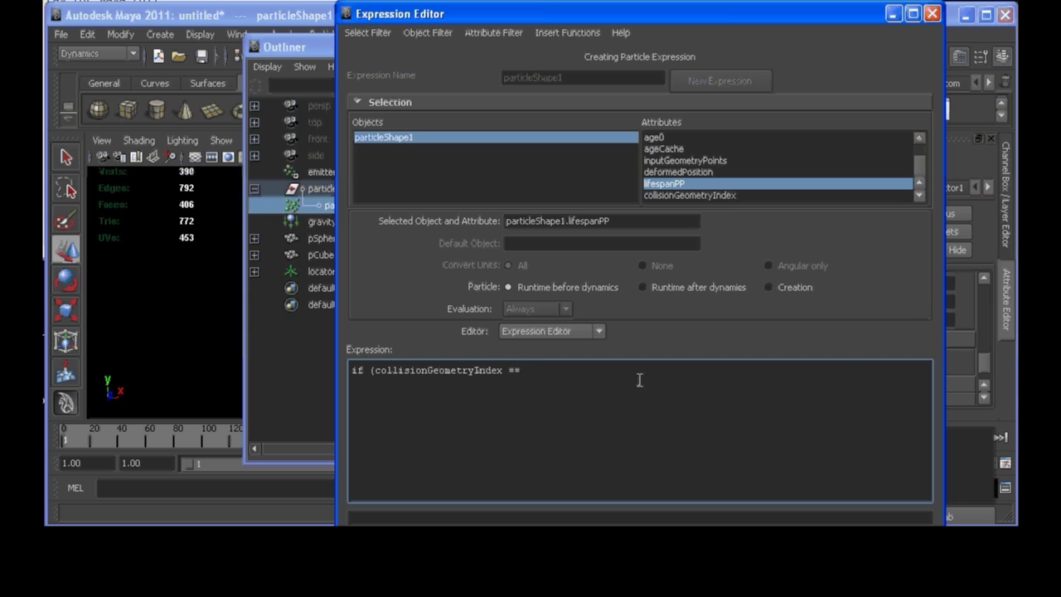
{"action": "type", "text": "1){"}
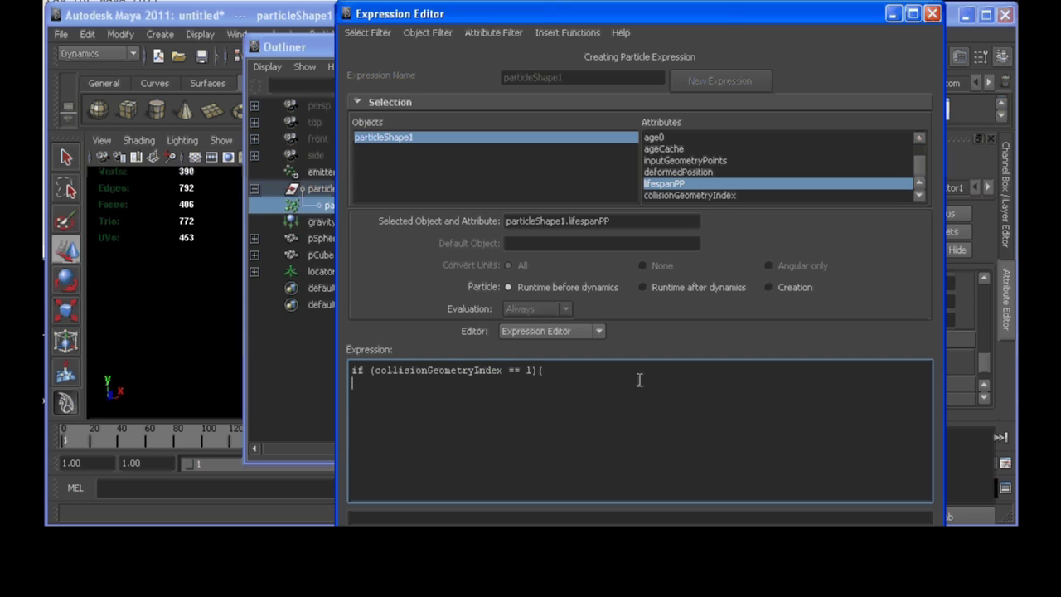
{"action": "type", "text": "lifespa"}
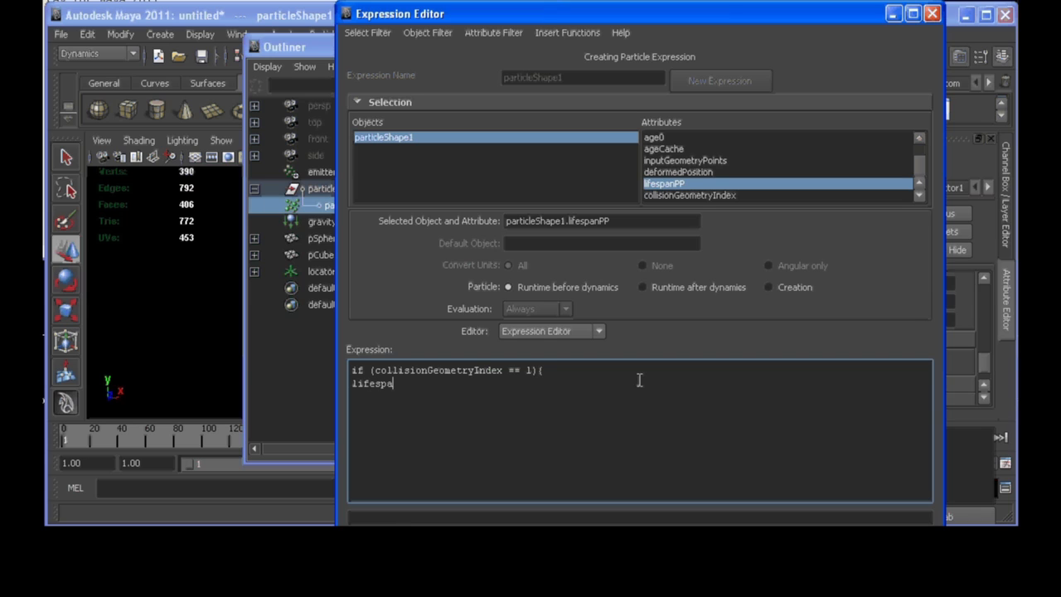
{"action": "type", "text": "nPP"}
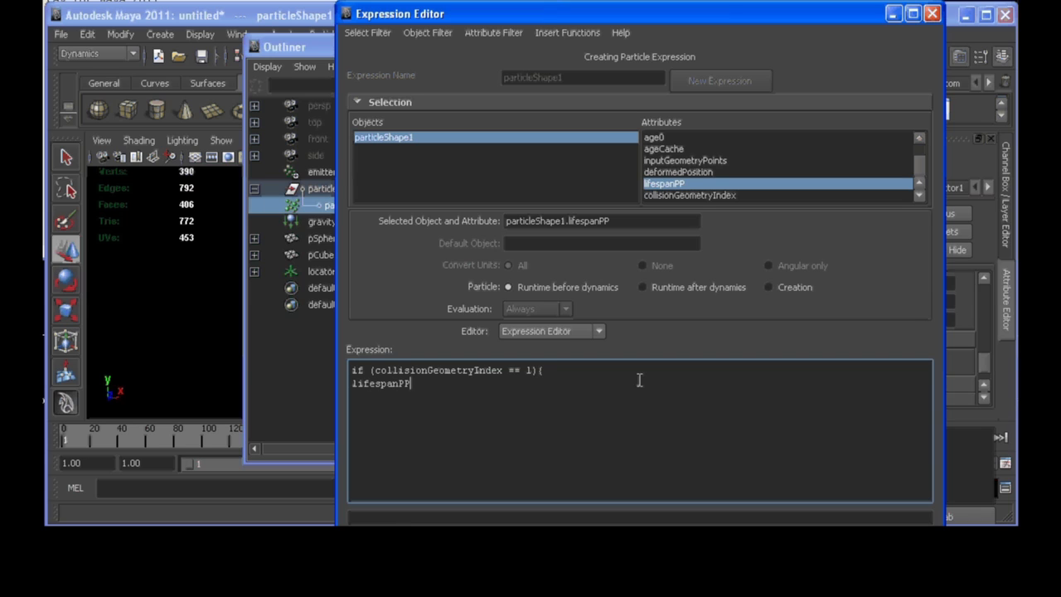
{"action": "type", "text": "=0"}
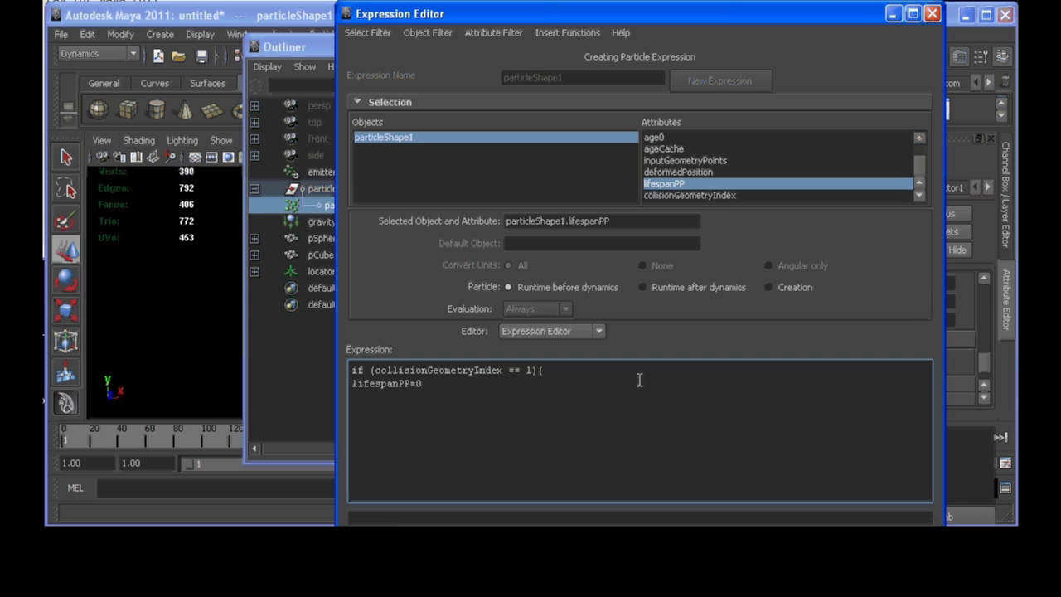
{"action": "type", "text": ";"}
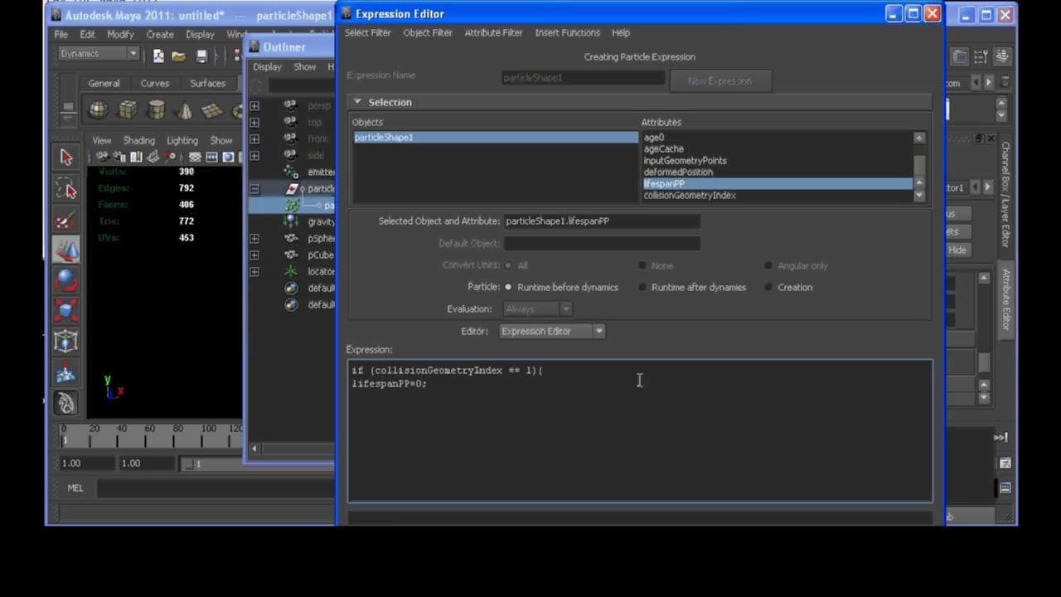
{"action": "type", "text": "}"}
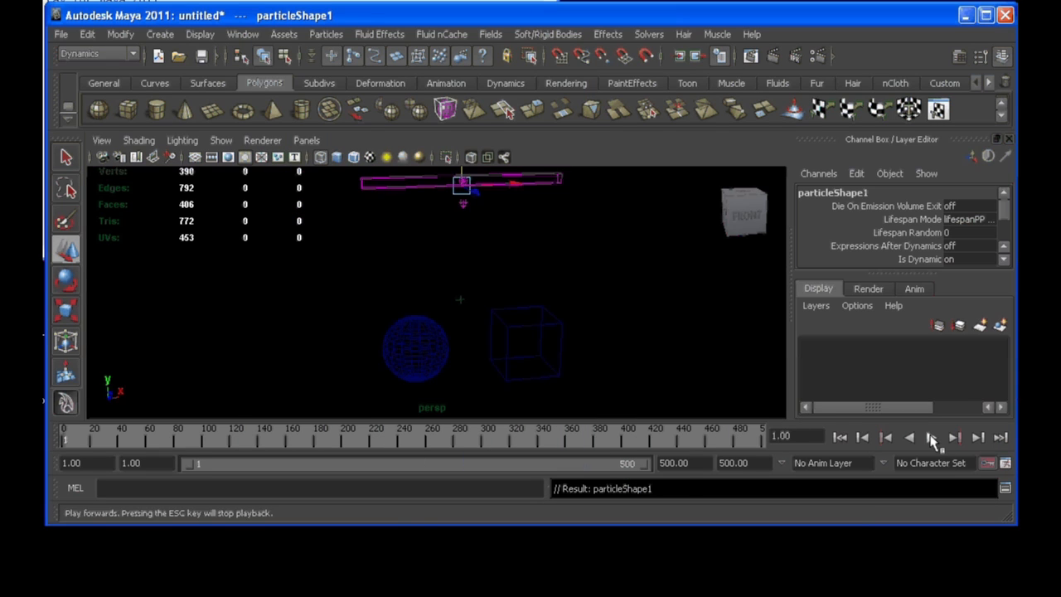
Play the particle simulation through to frame 500, then open the Help menu.
{"action": "left_click", "coordinate": [953, 437]}
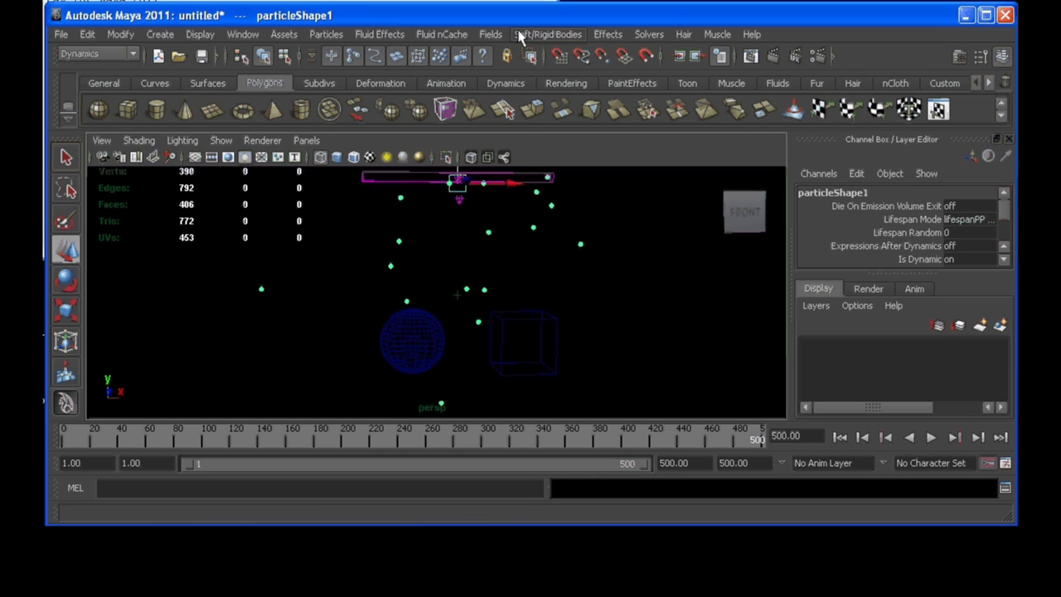
{"action": "left_click", "coordinate": [750, 34]}
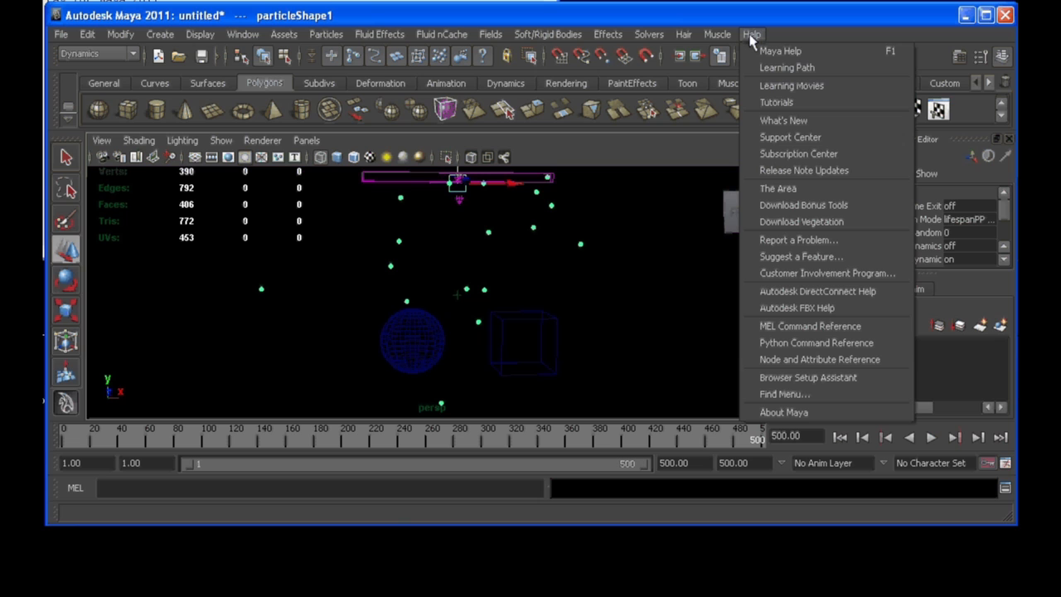
Open Maya Help in Firefox and switch to its Search pane.
{"action": "left_click", "coordinate": [779, 51]}
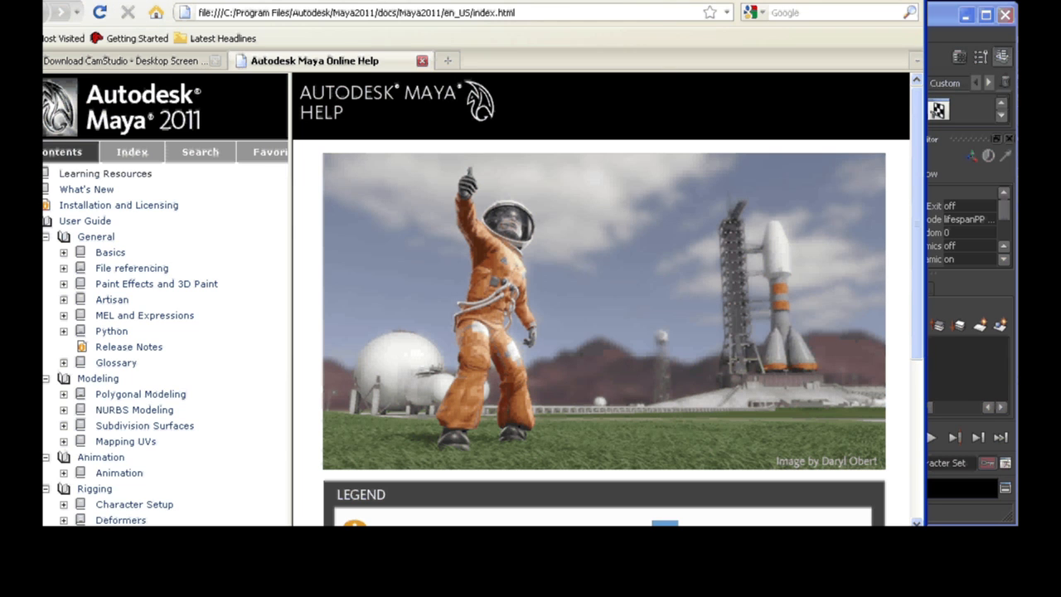
{"action": "left_click", "coordinate": [358, 300]}
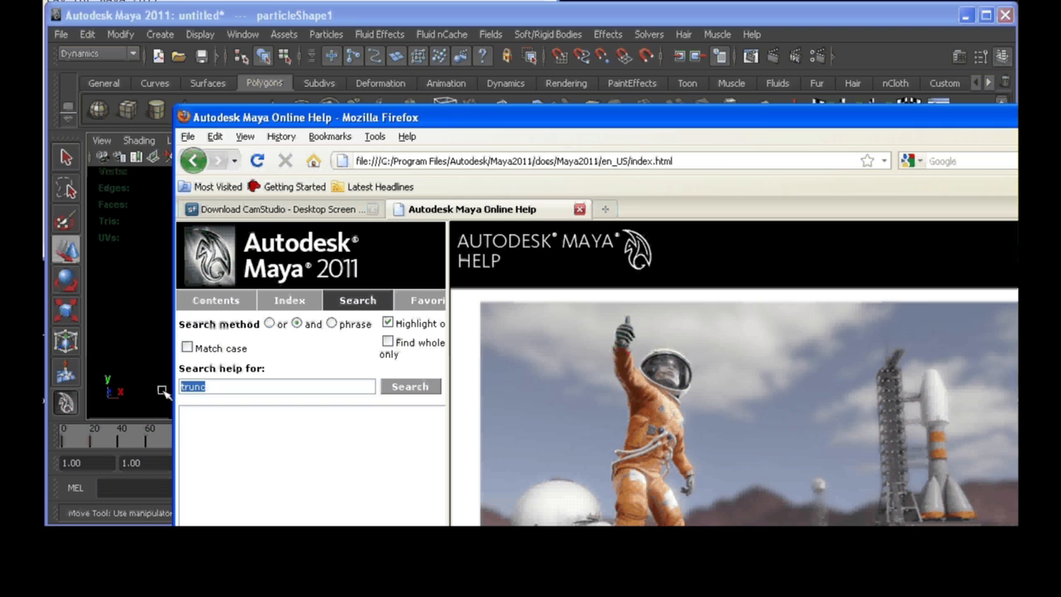
Search Maya help for collisionGeometryIndex and read the nParticle collision events and Create particle collision events pages.
{"action": "type", "text": "collision"}
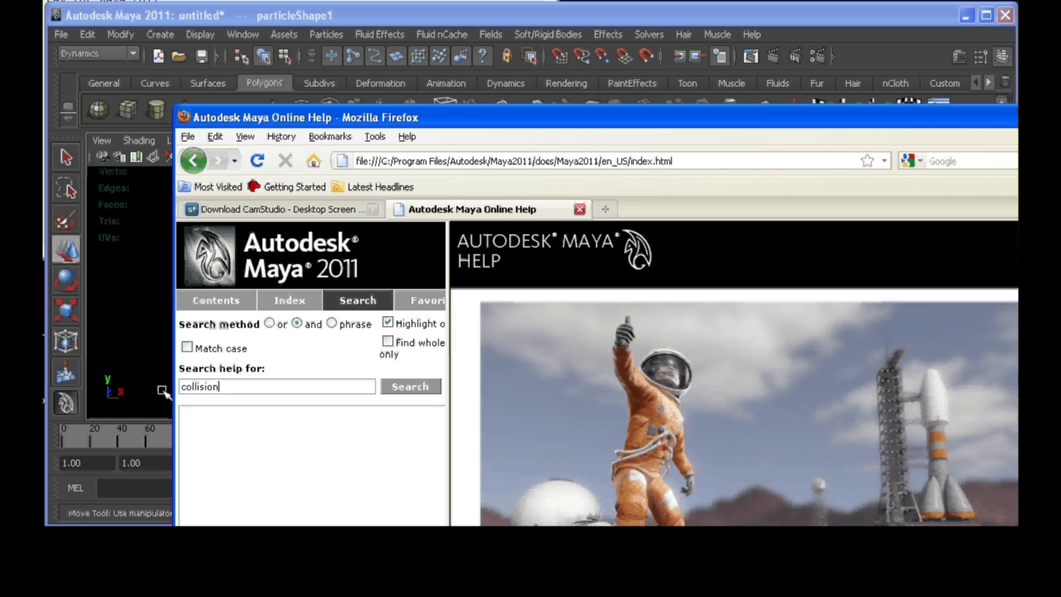
{"action": "type", "text": "GeometryIndex"}
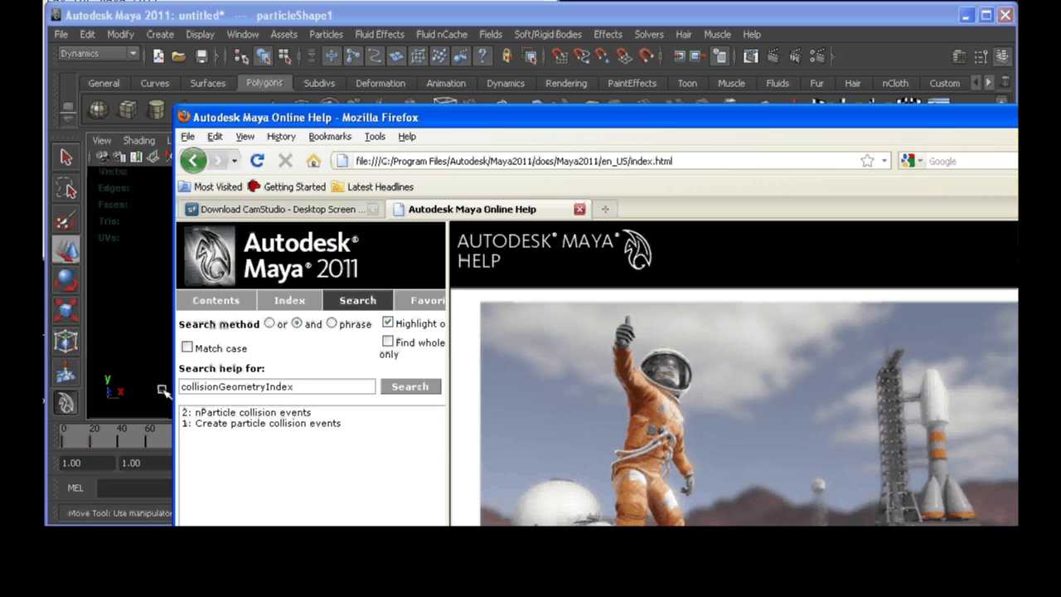
{"action": "mouse_move", "coordinate": [259, 431]}
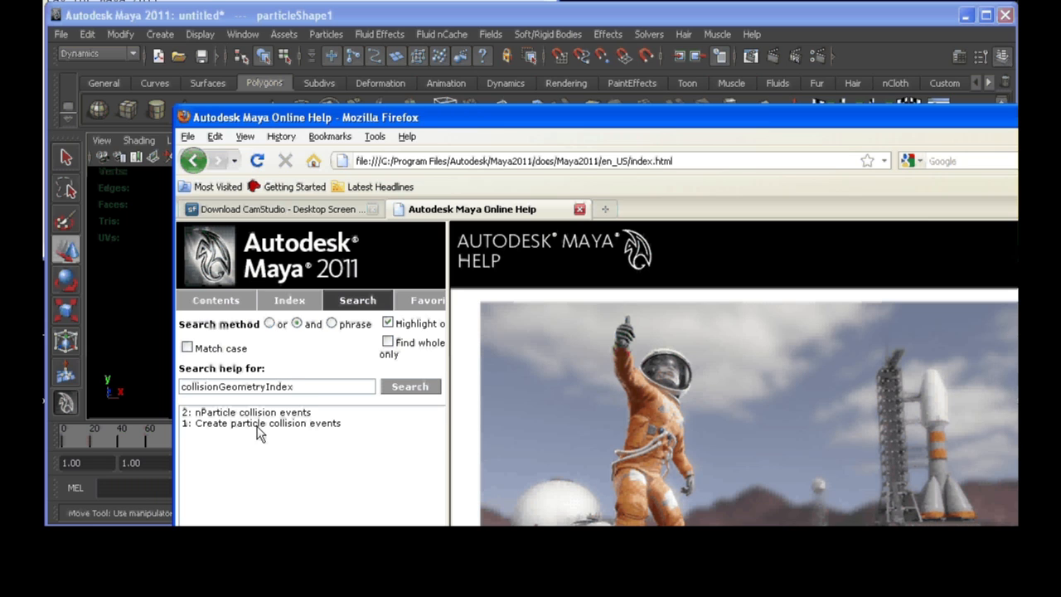
{"action": "left_click", "coordinate": [250, 412]}
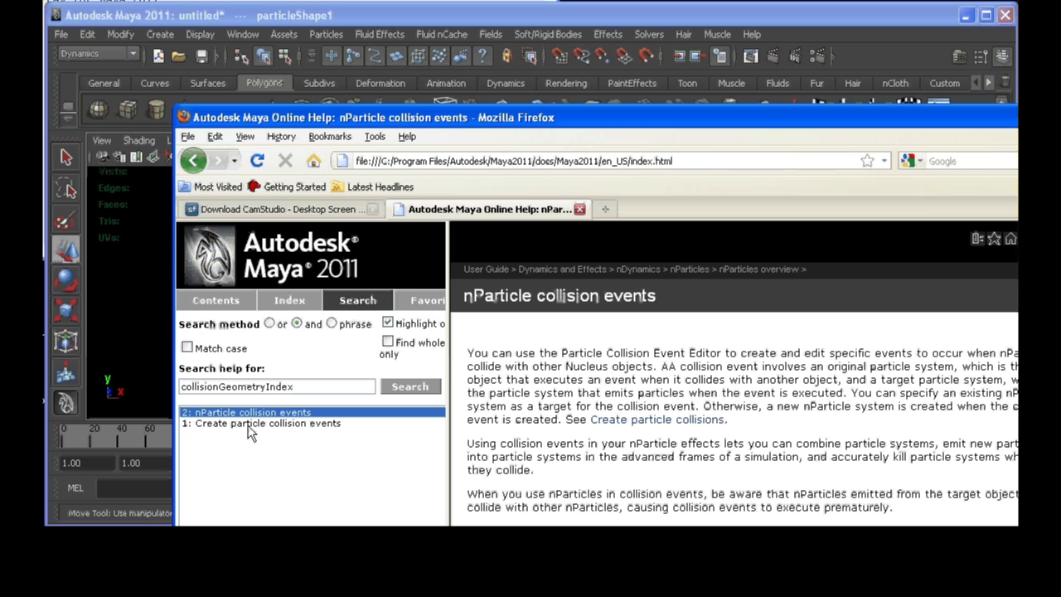
{"action": "scroll", "scroll_direction": "down", "scroll_amount": 3}
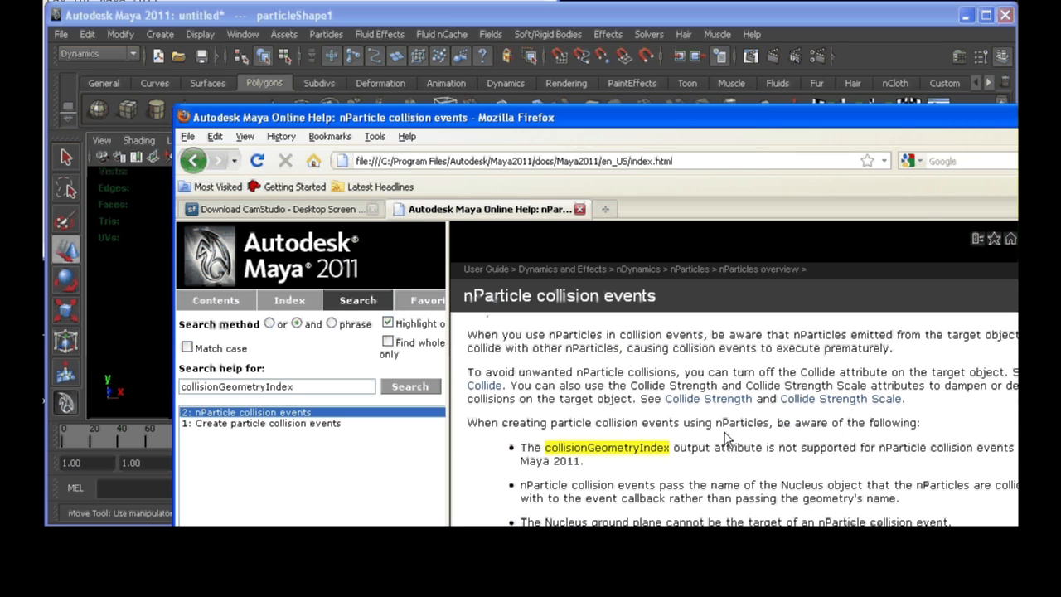
{"action": "mouse_move", "coordinate": [602, 466]}
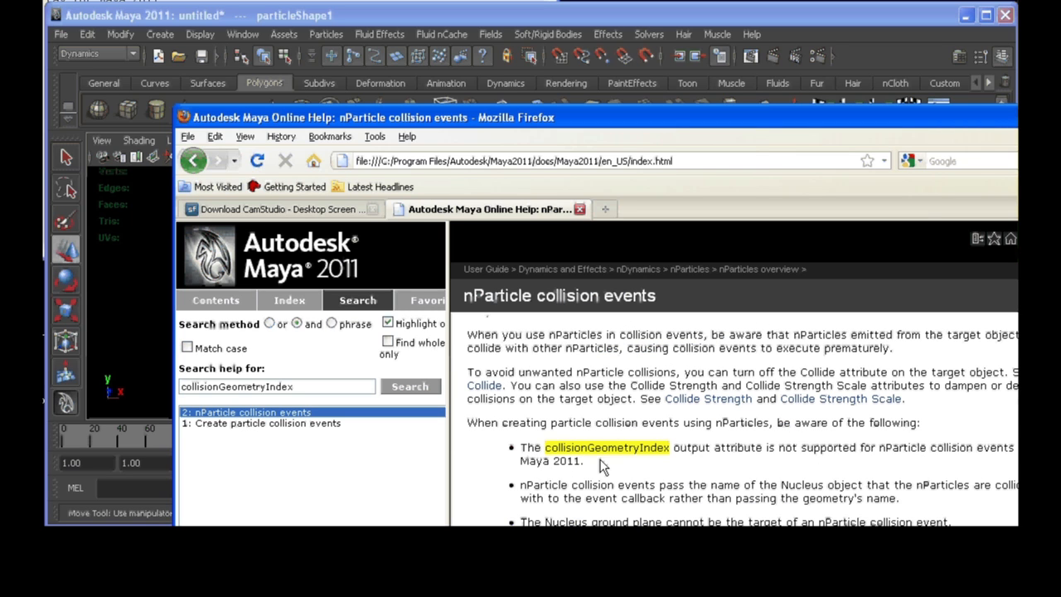
{"action": "mouse_move", "coordinate": [636, 446]}
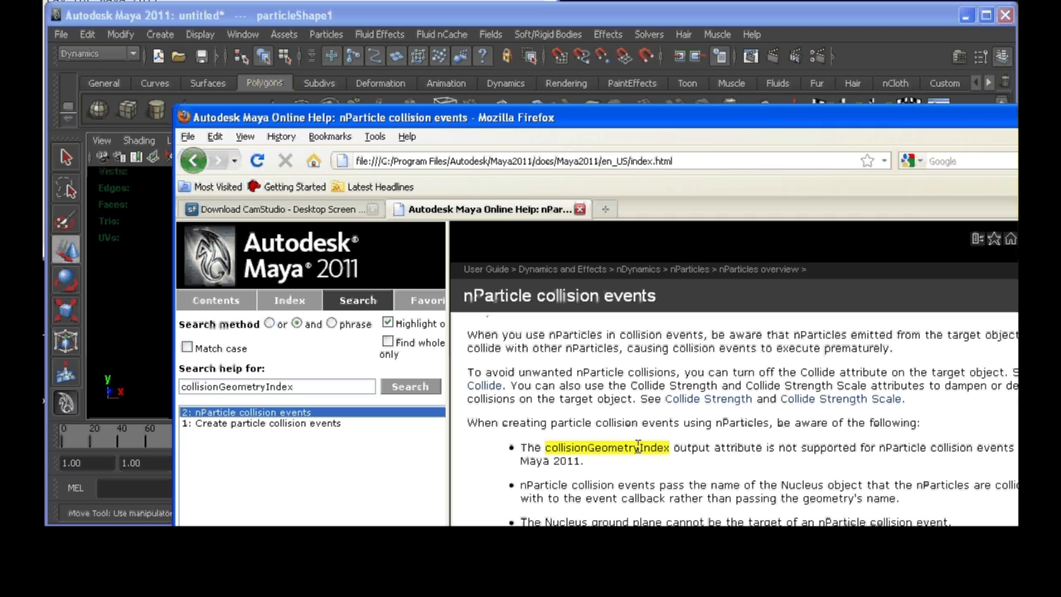
{"action": "mouse_move", "coordinate": [867, 451]}
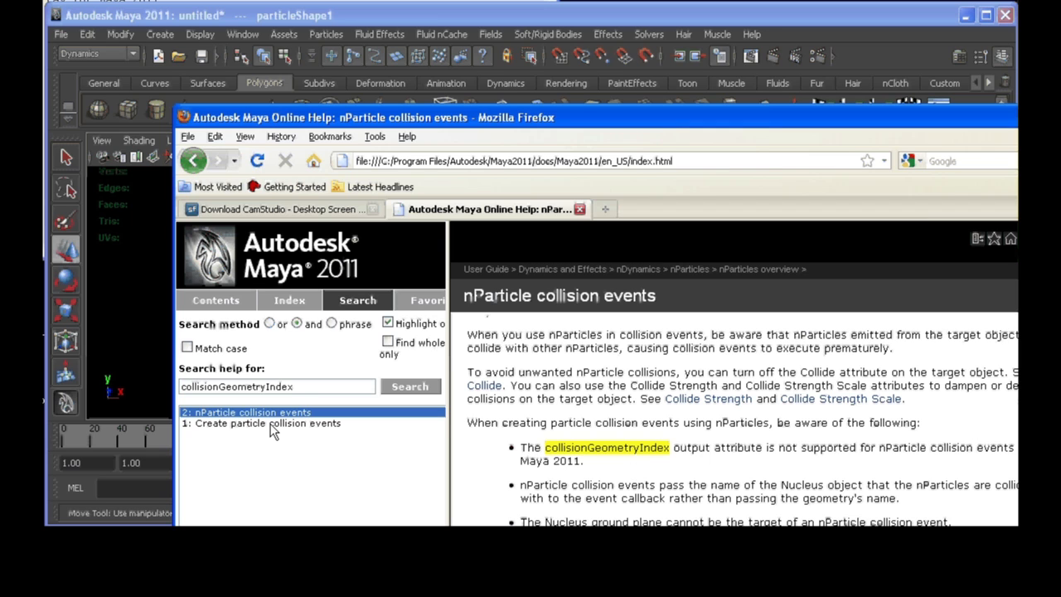
{"action": "left_click", "coordinate": [268, 423]}
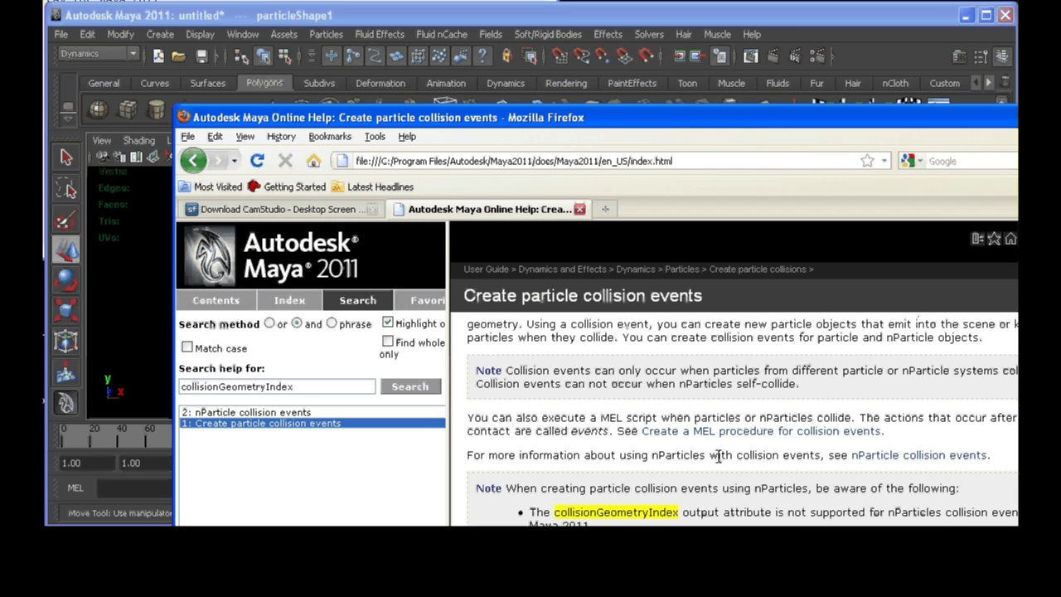
{"action": "scroll", "scroll_direction": "down", "scroll_amount": 3}
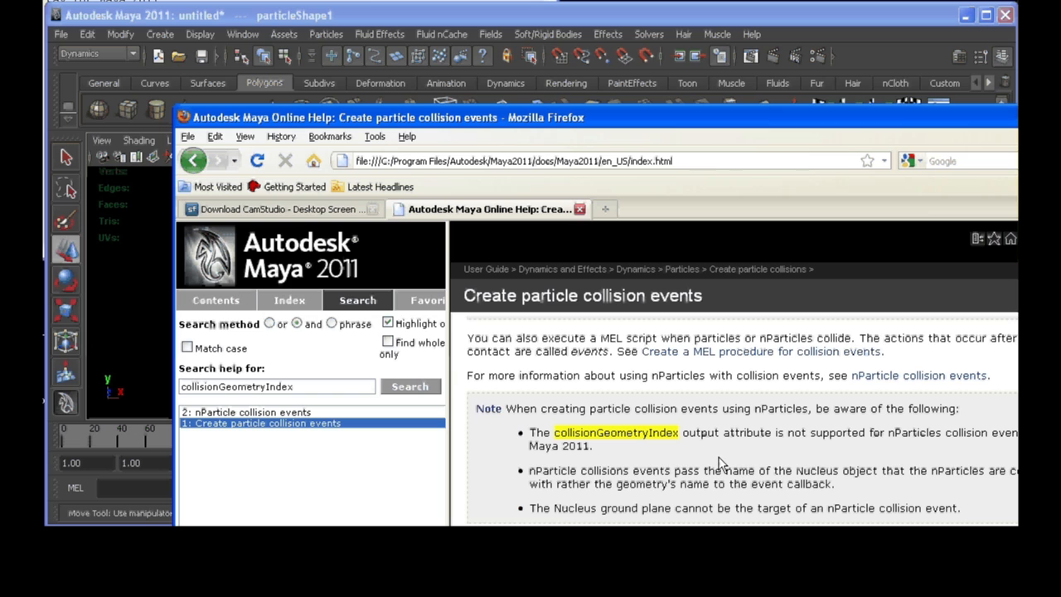
{"action": "mouse_move", "coordinate": [785, 284]}
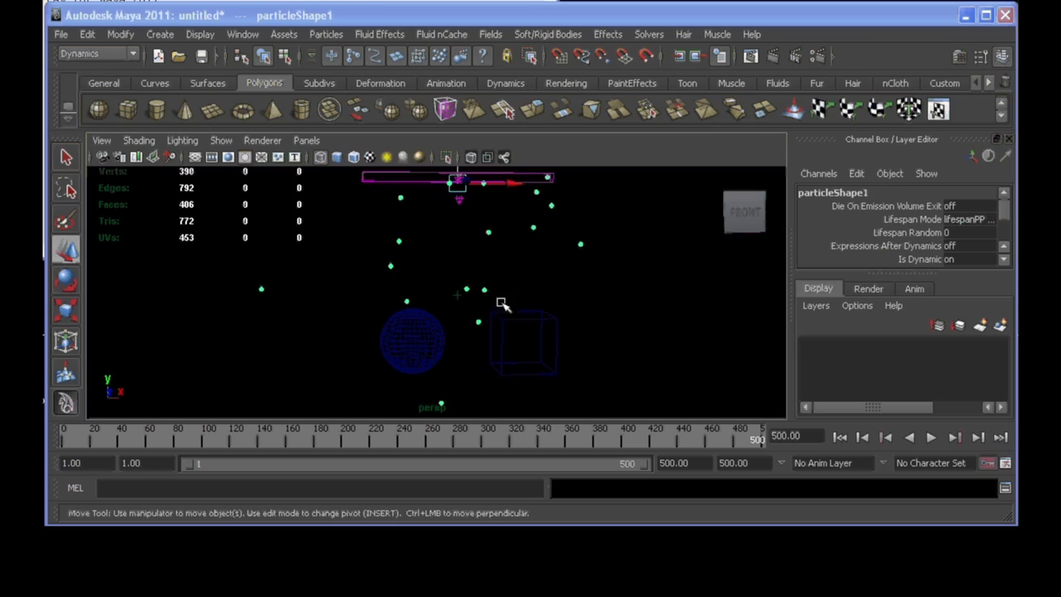
{"action": "mouse_move", "coordinate": [572, 294]}
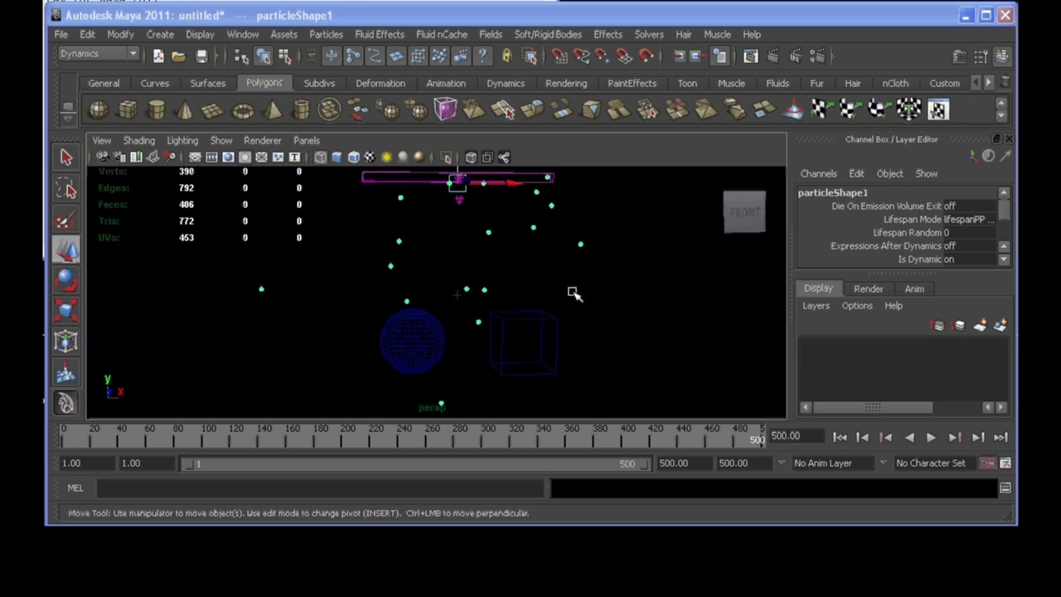